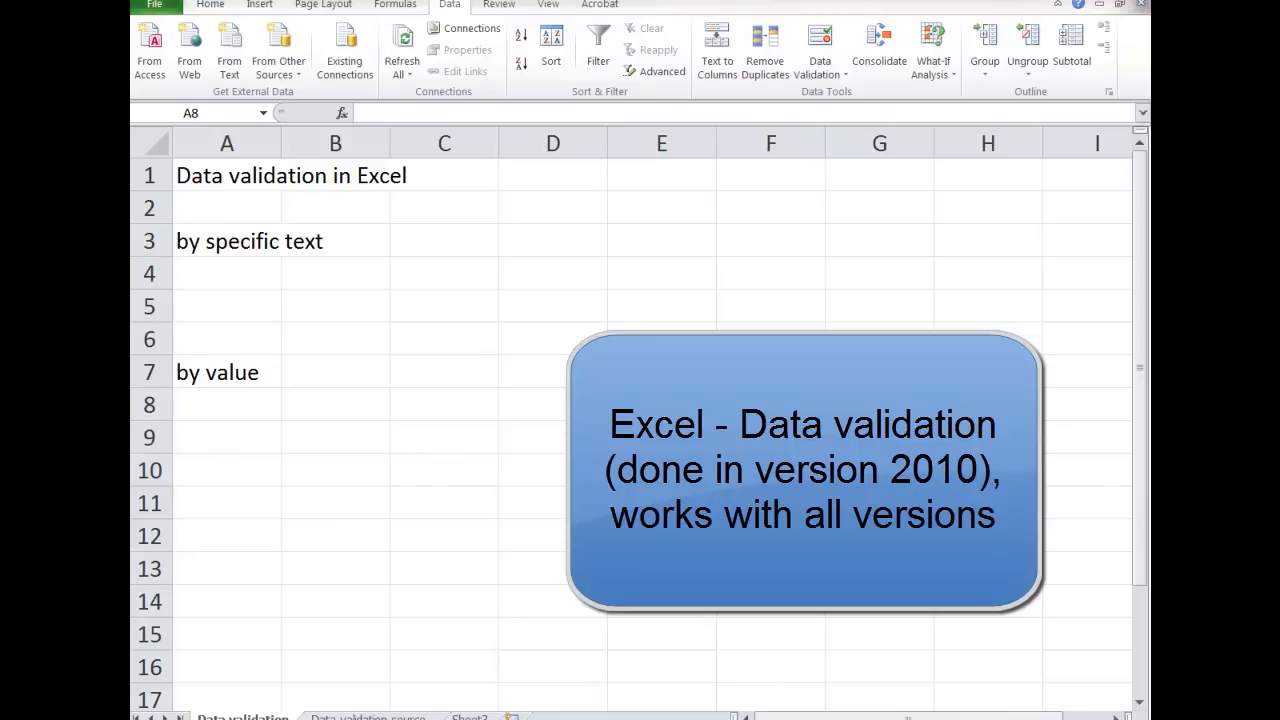
# - Select cell A8 as the target for a new data validation rule
pyautogui.click(228, 404)
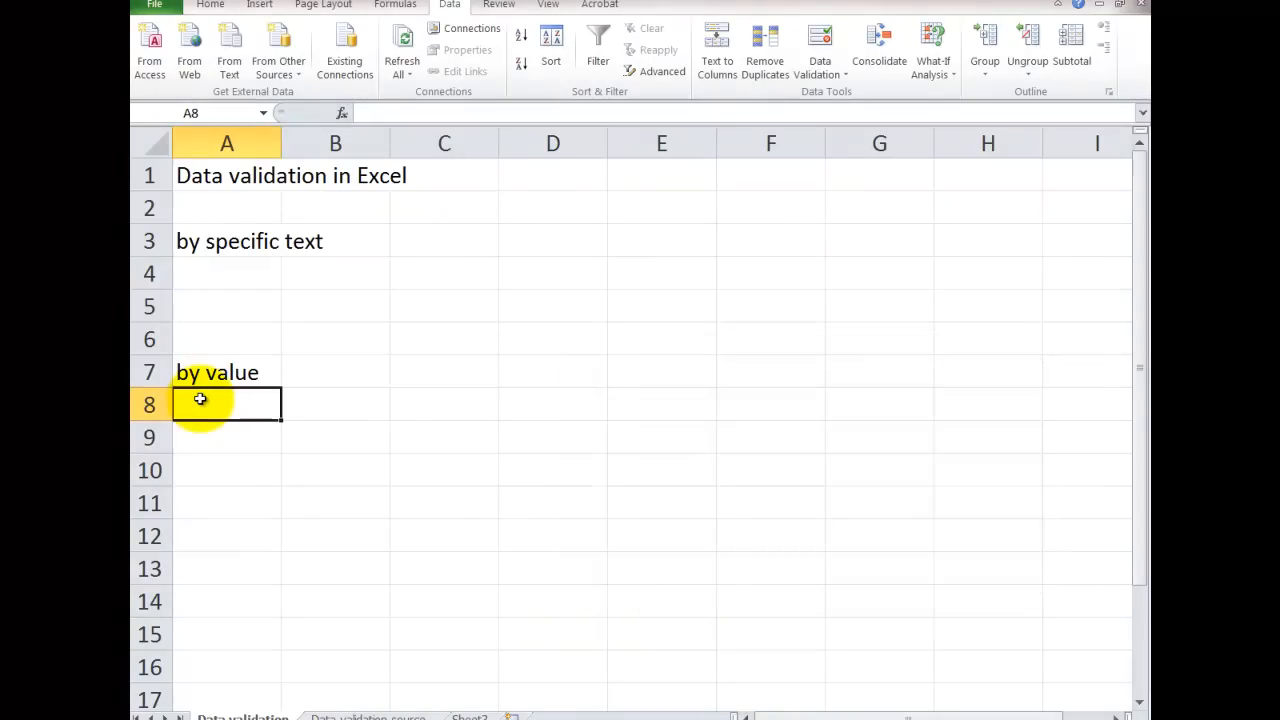
pyautogui.moveTo(268, 440)
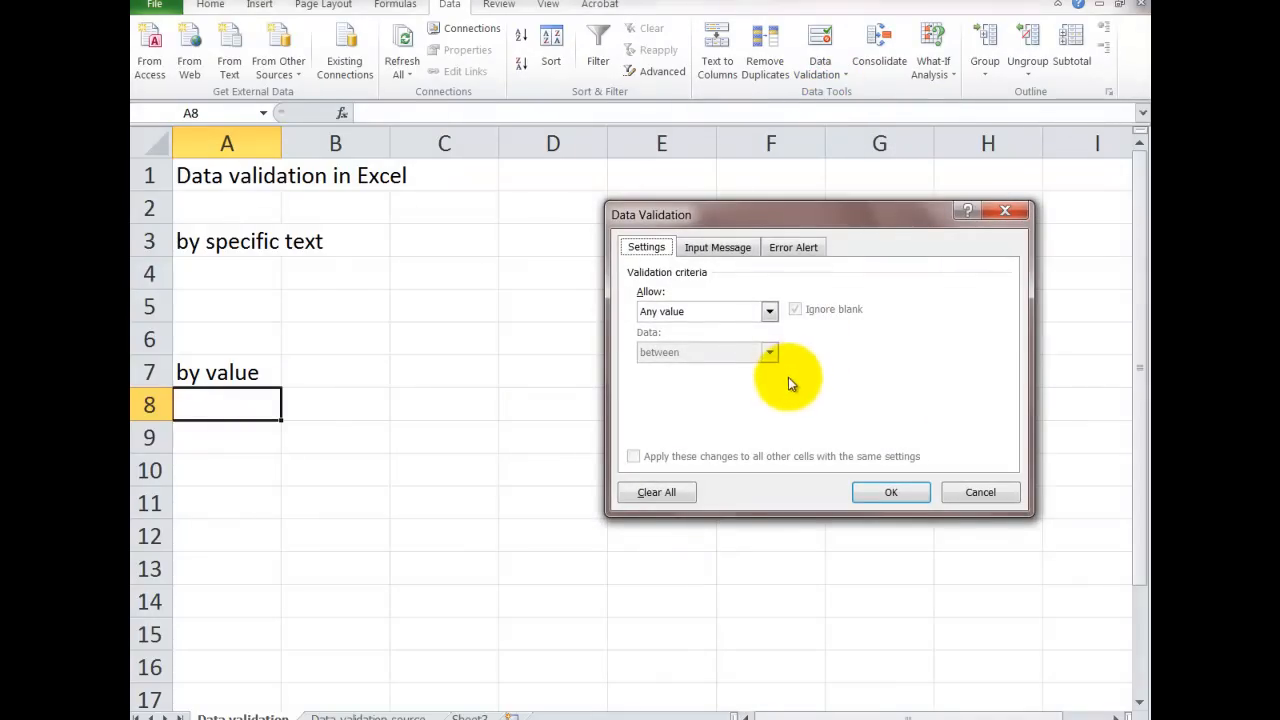
# - Allow only whole numbers greater than or equal to a minimum of 10 in A8
pyautogui.click(768, 312)
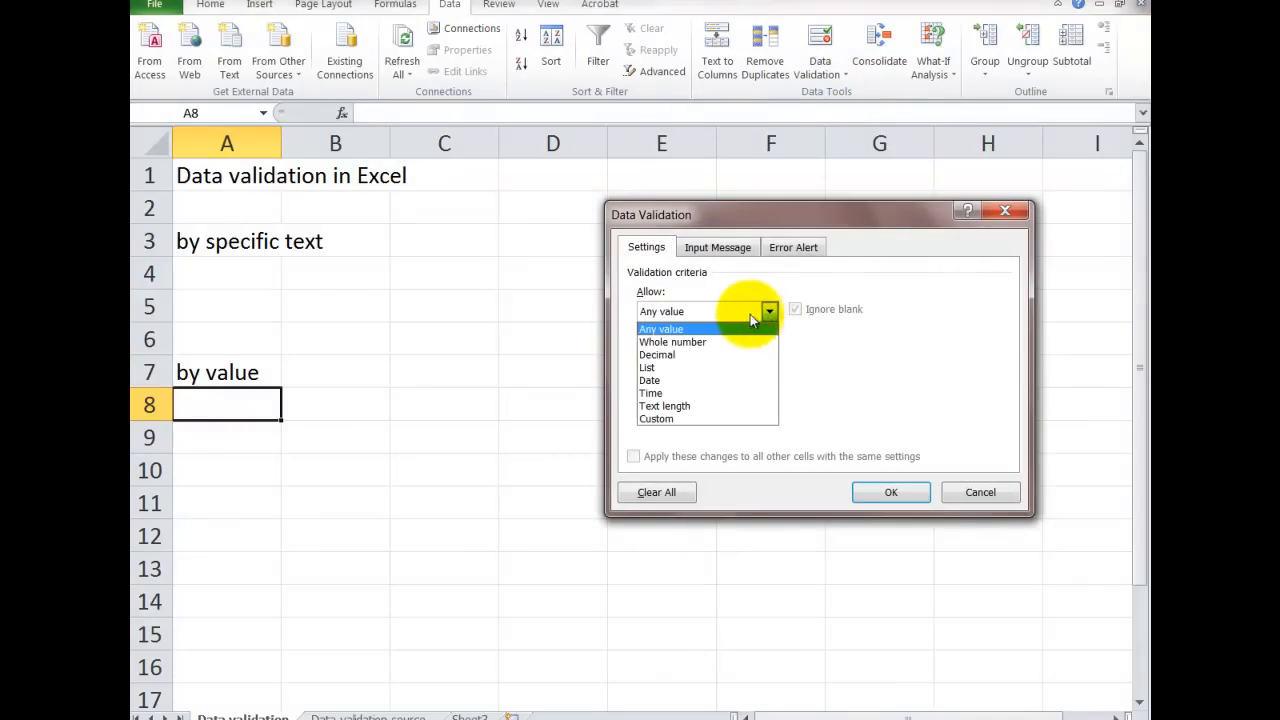
pyautogui.moveTo(680, 380)
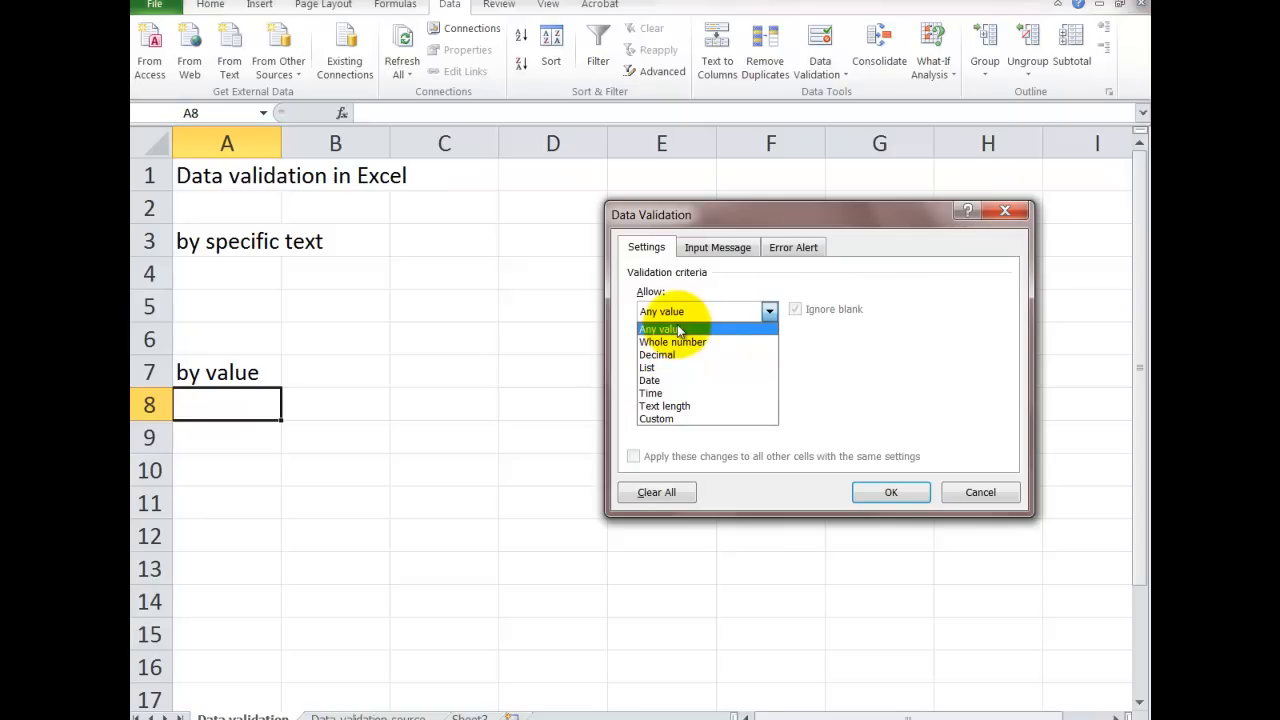
pyautogui.click(672, 340)
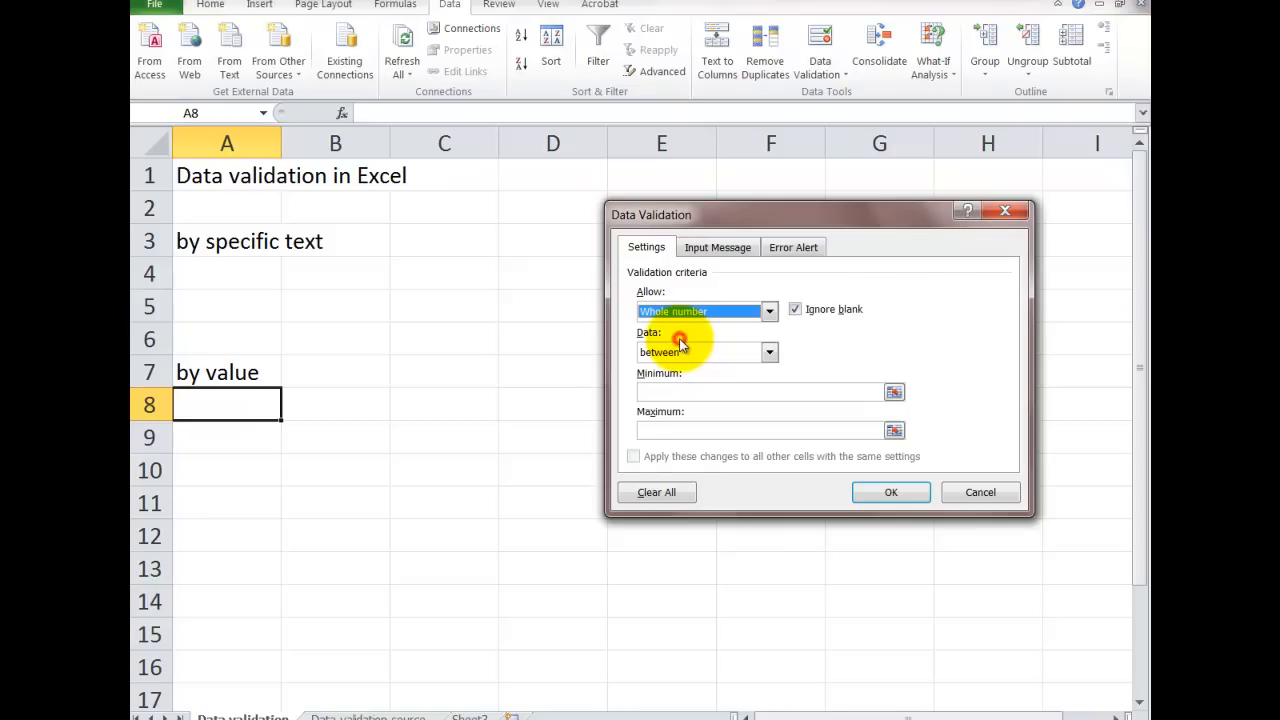
pyautogui.click(768, 352)
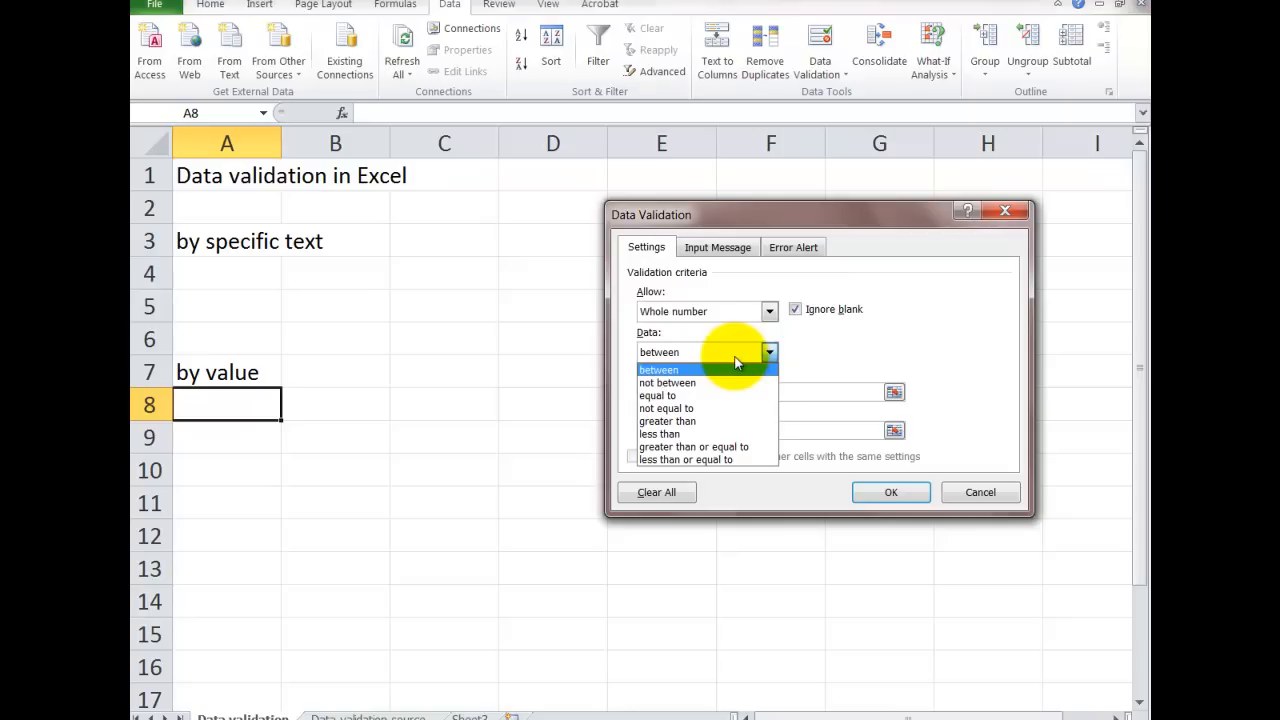
pyautogui.moveTo(692, 446)
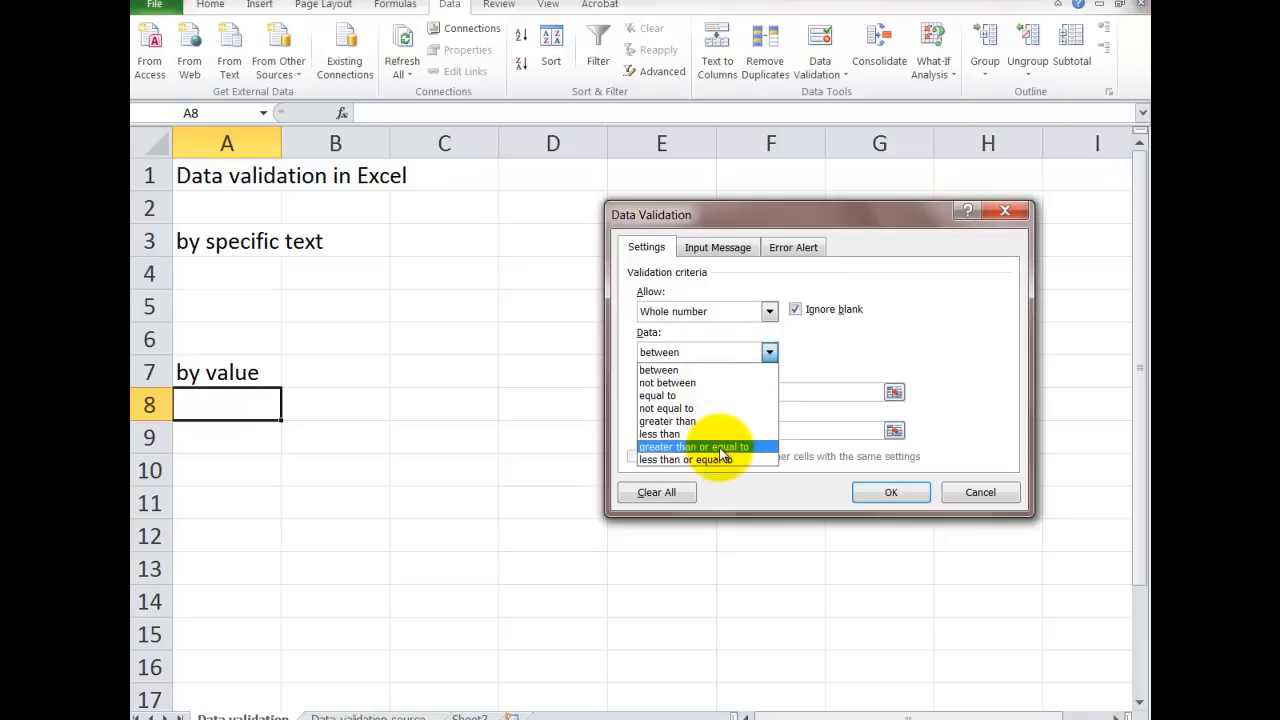
pyautogui.click(696, 446)
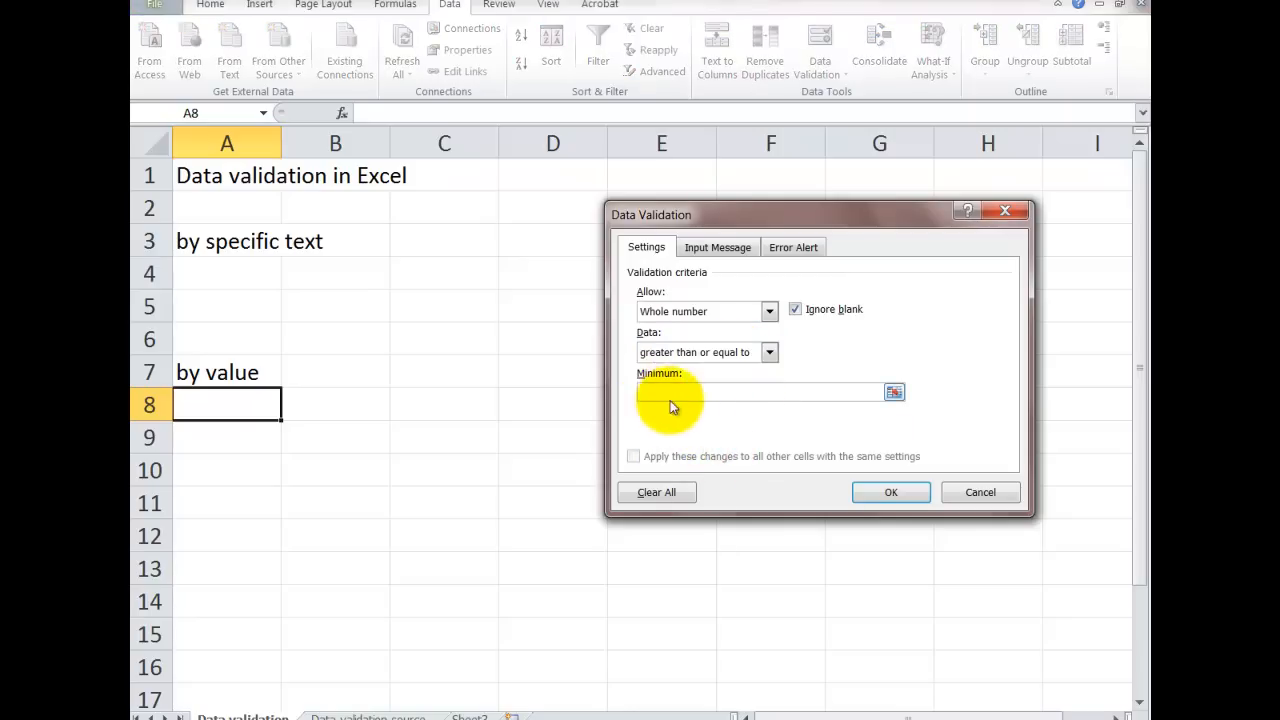
pyautogui.write('10')
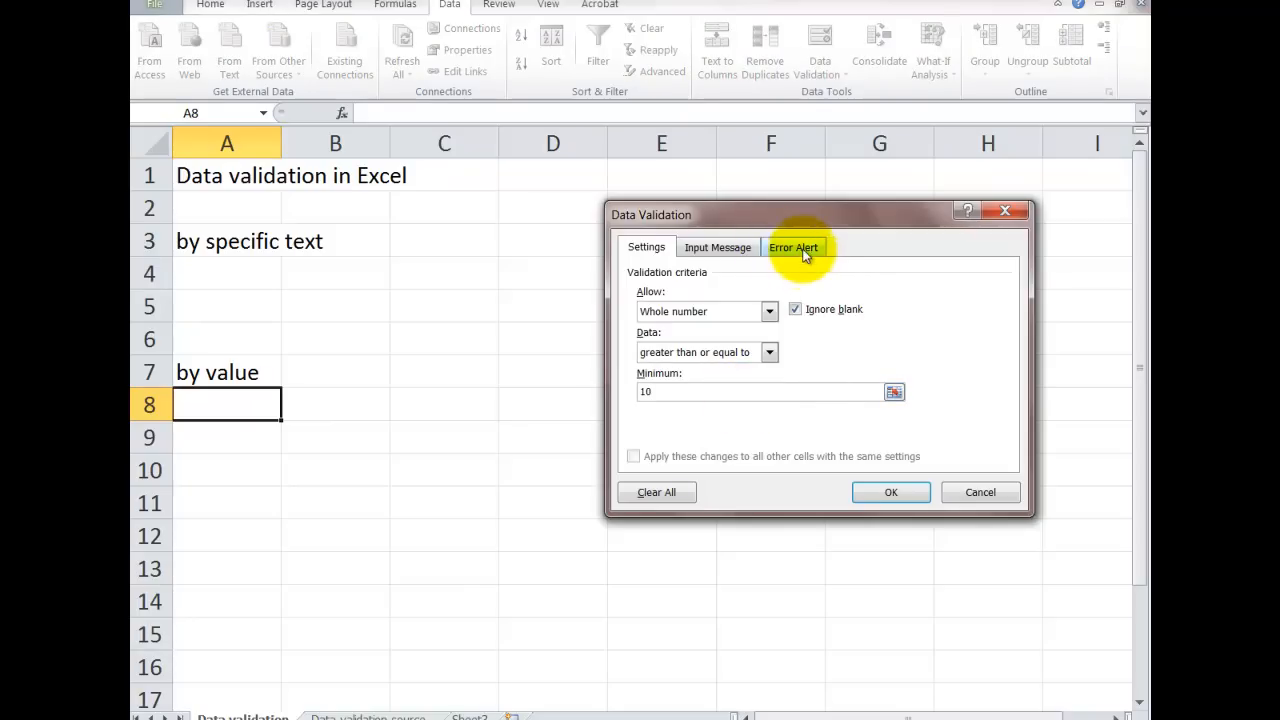
# - Add a stop alert titled 'Greater than 10' reading 'Please enter a number 10 or higher' and apply the rule
pyautogui.click(792, 248)
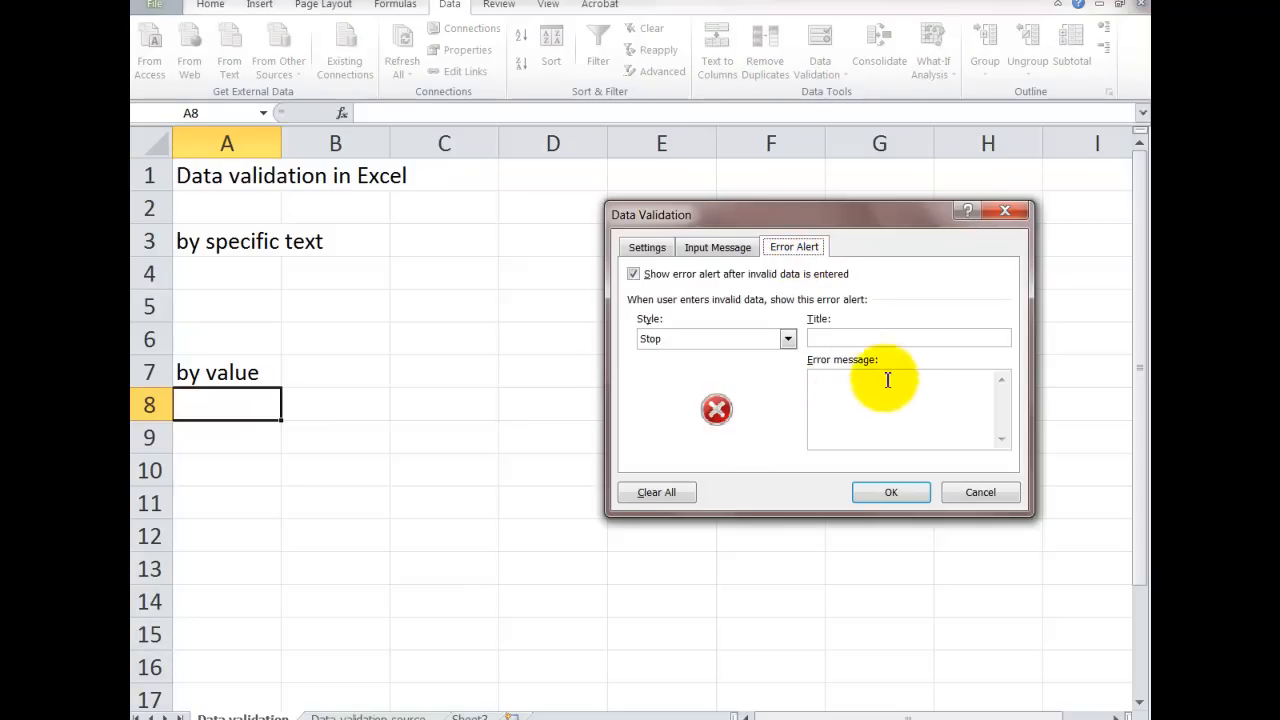
pyautogui.click(908, 338)
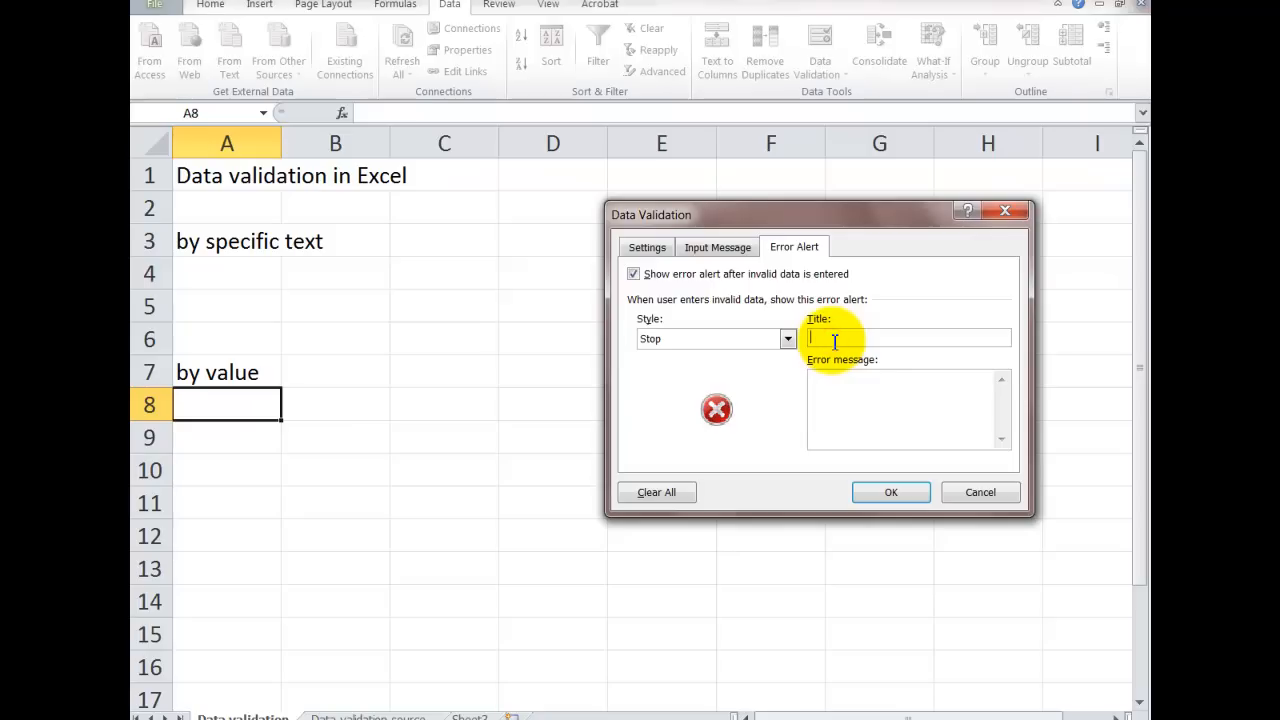
pyautogui.write('Greater than 10')
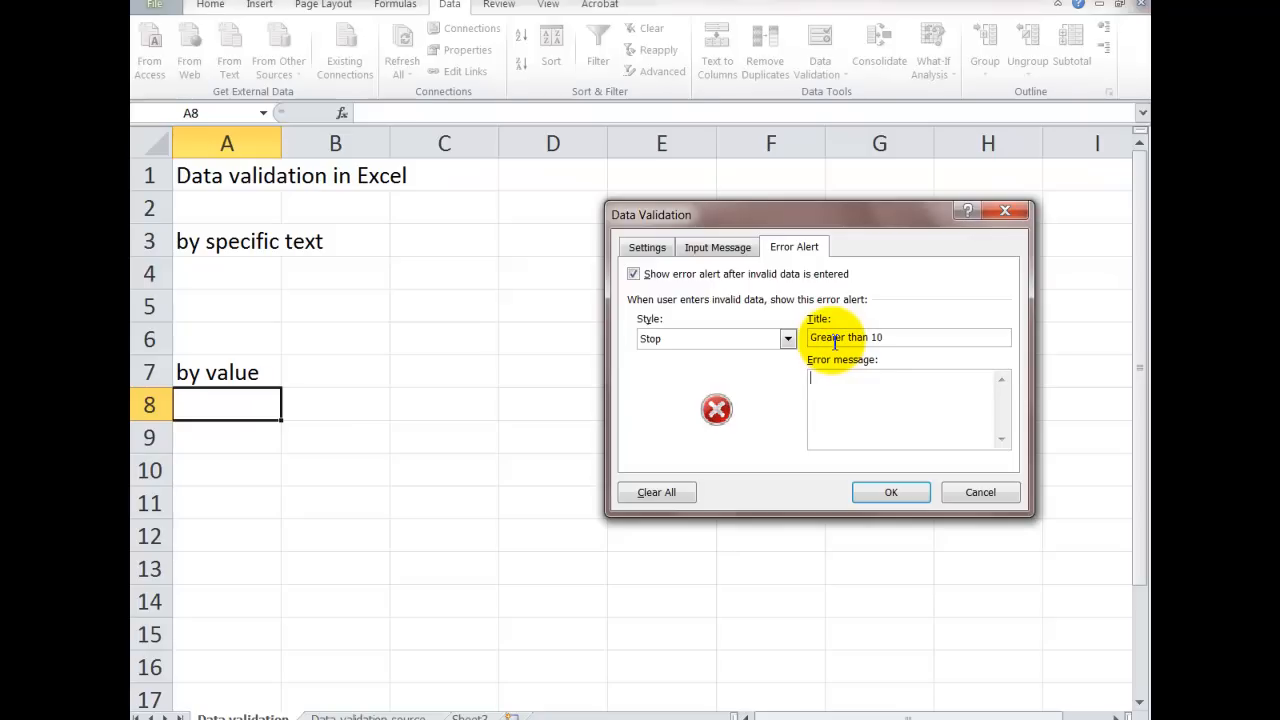
pyautogui.write('Please enter')
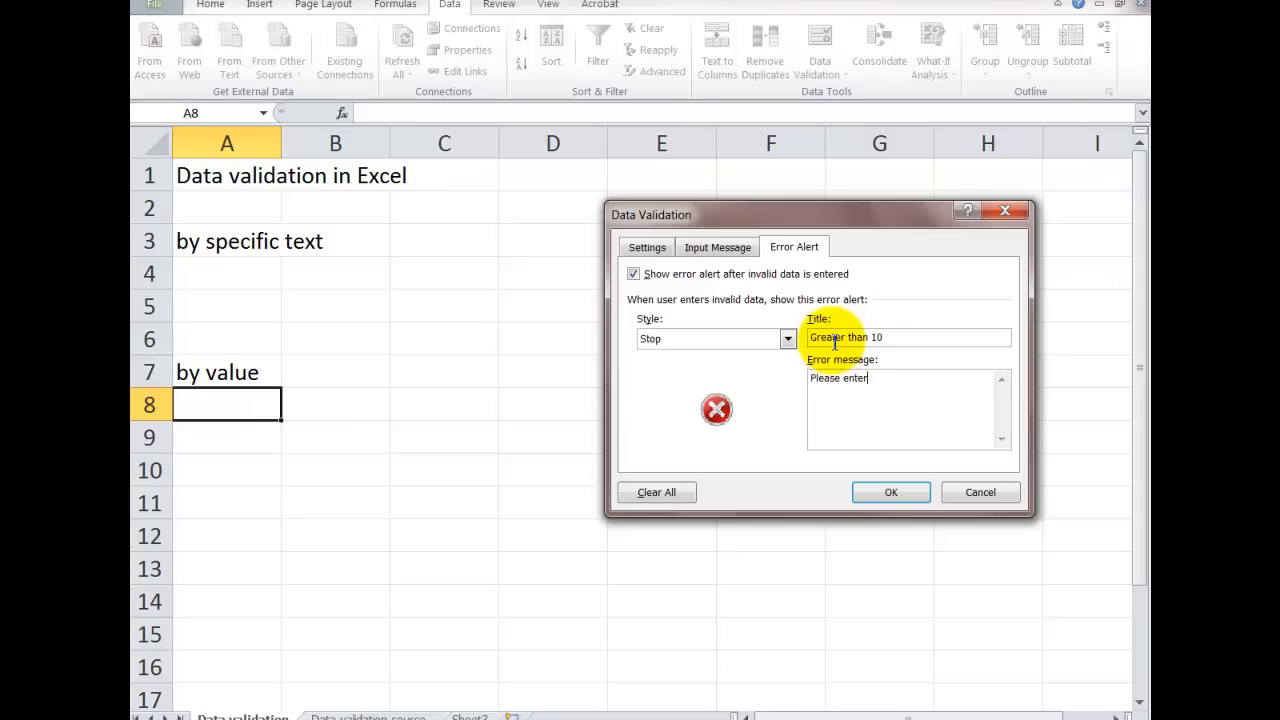
pyautogui.write('a number 10 or hi')
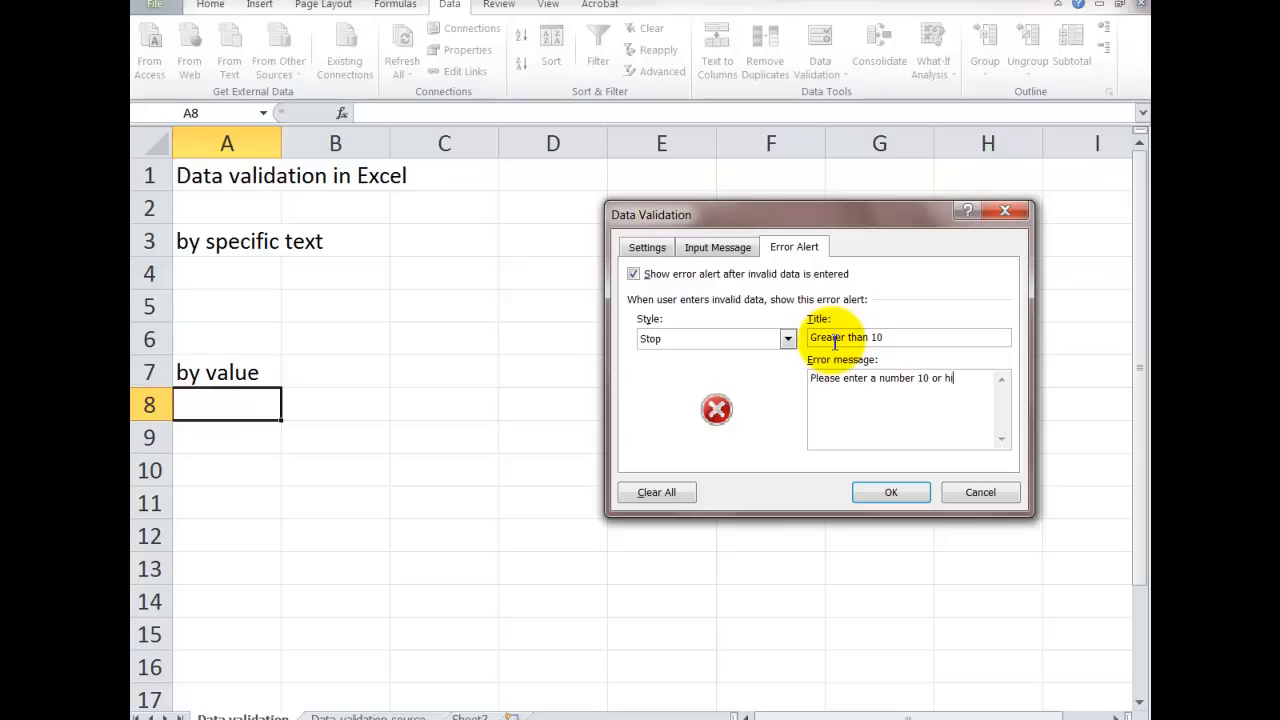
pyautogui.write('gher')
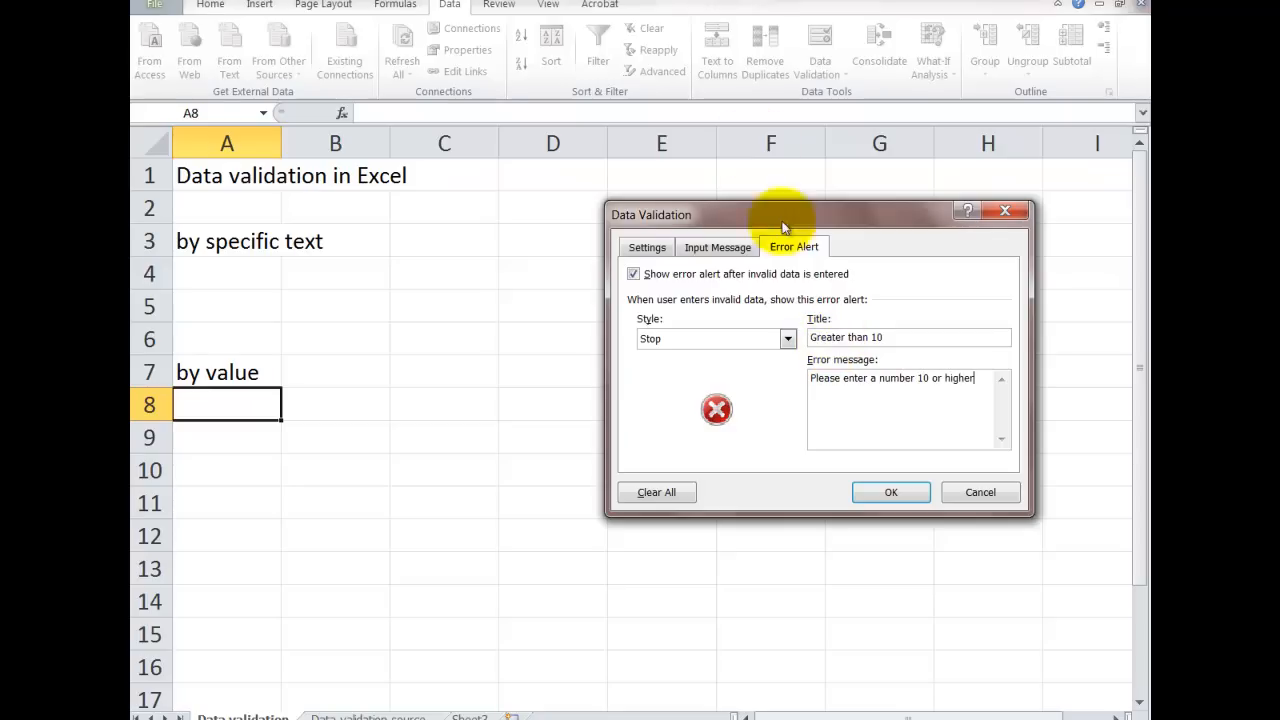
pyautogui.click(890, 492)
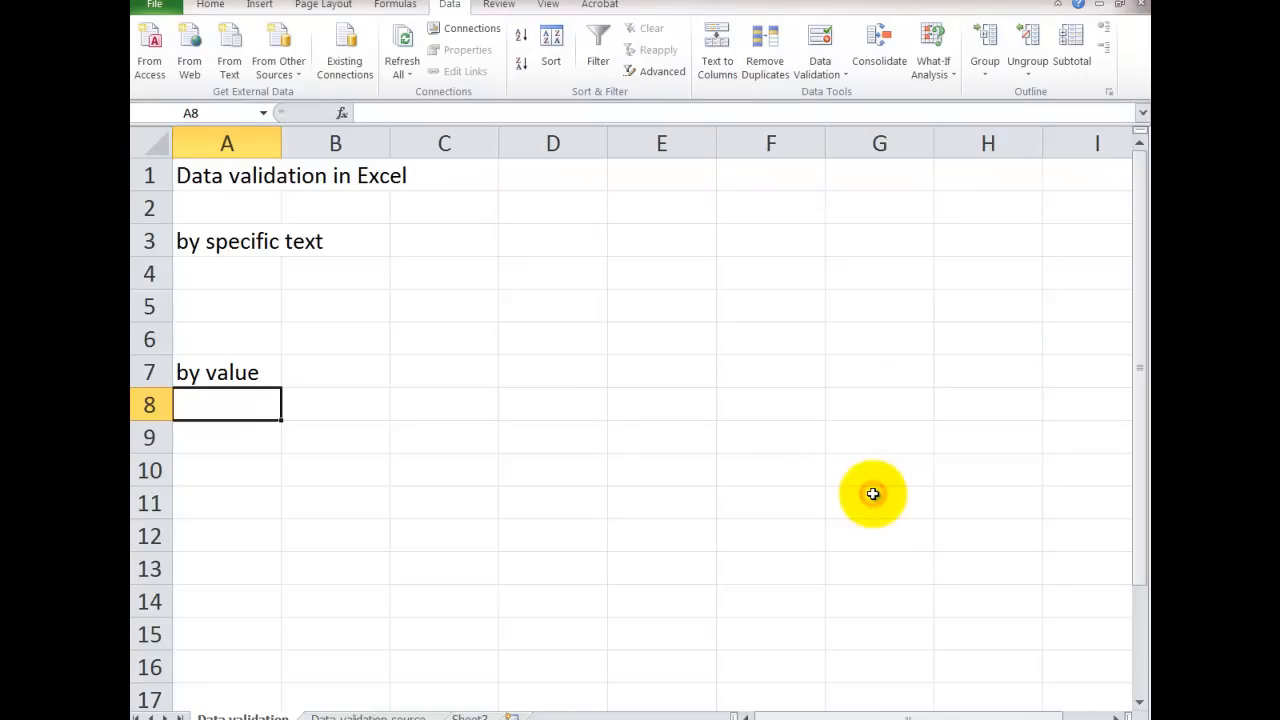
# - Enter 8 in A8 to trigger the 'Greater than 10' alert and choose Retry
pyautogui.write('8')
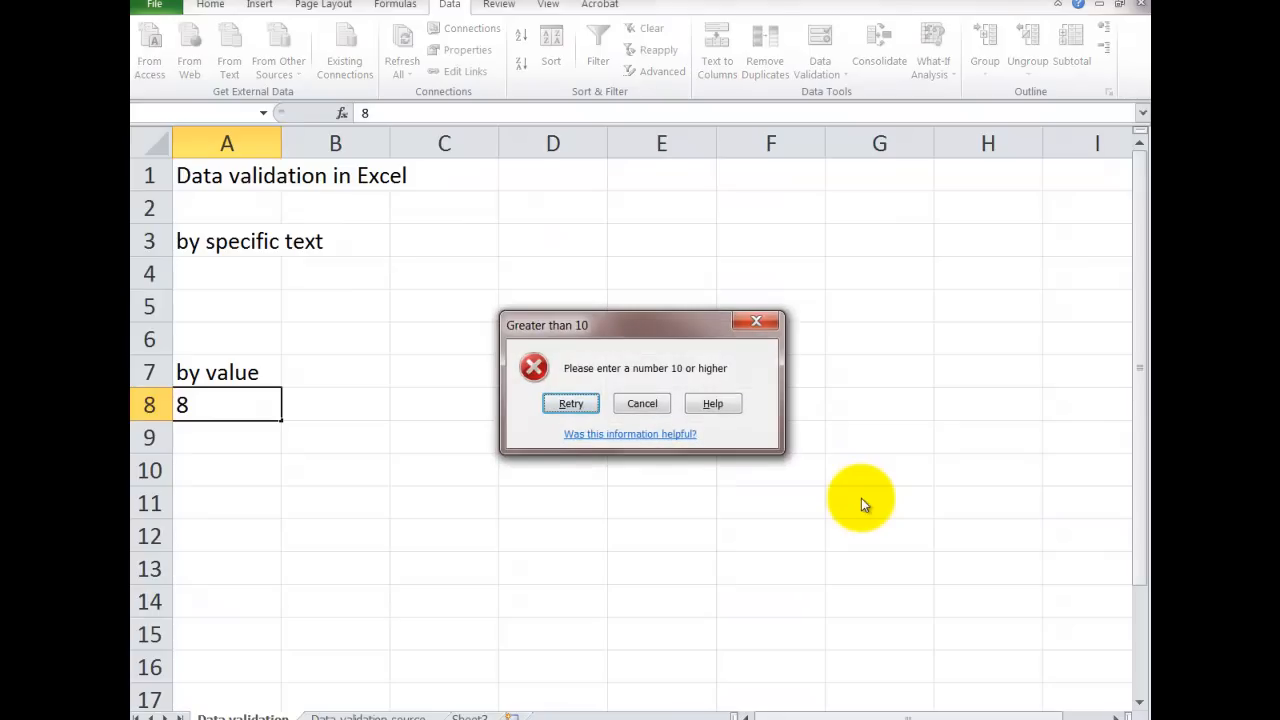
pyautogui.moveTo(572, 404)
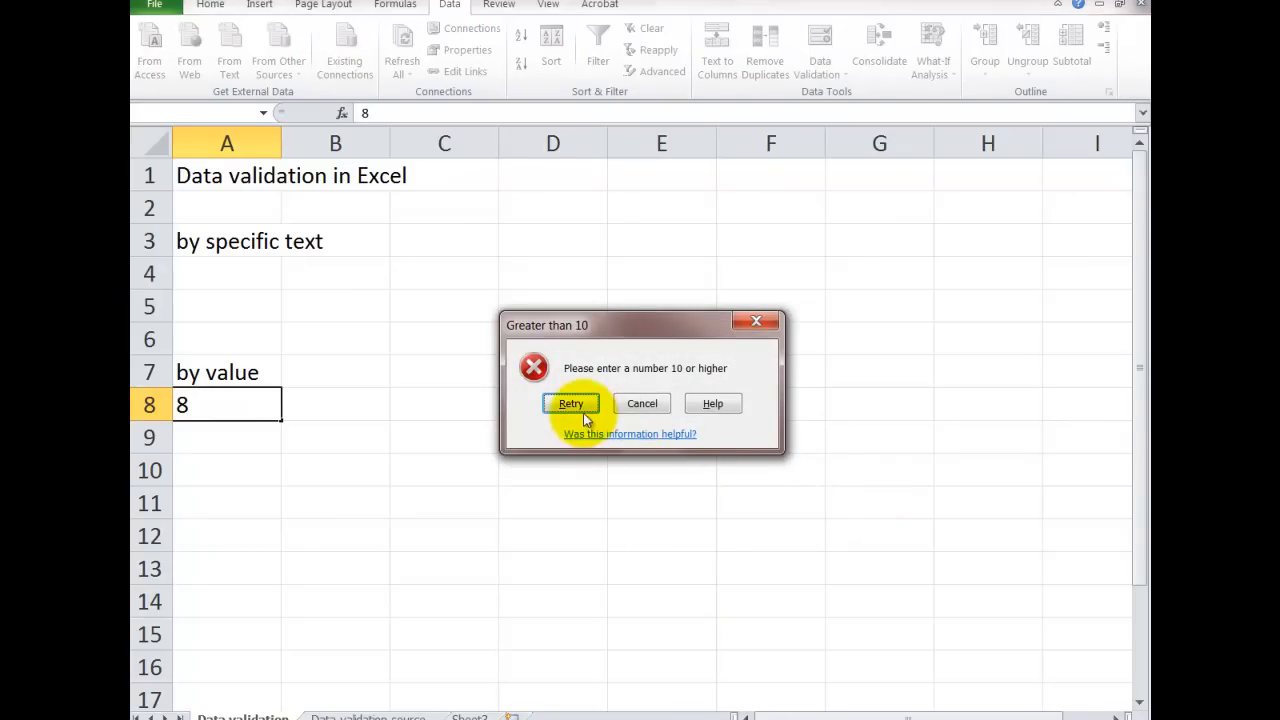
pyautogui.click(570, 404)
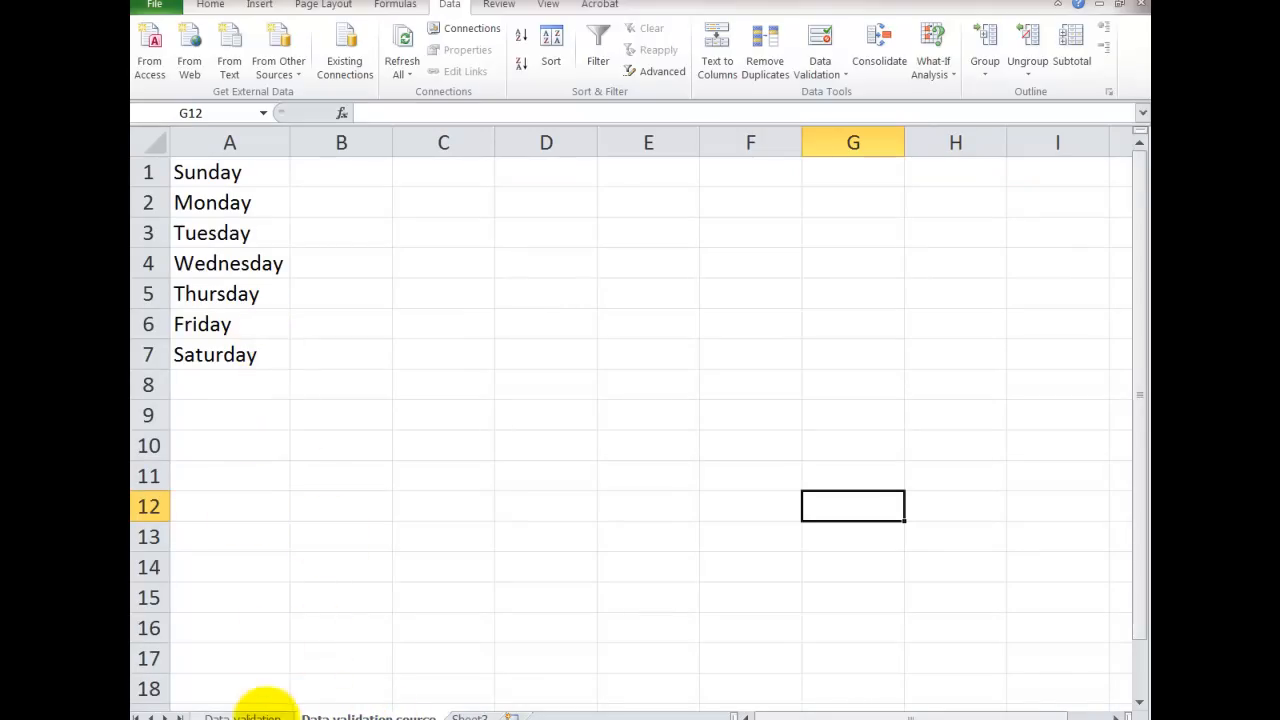
# - Switch back to the main Data validation sheet
pyautogui.click(242, 716)
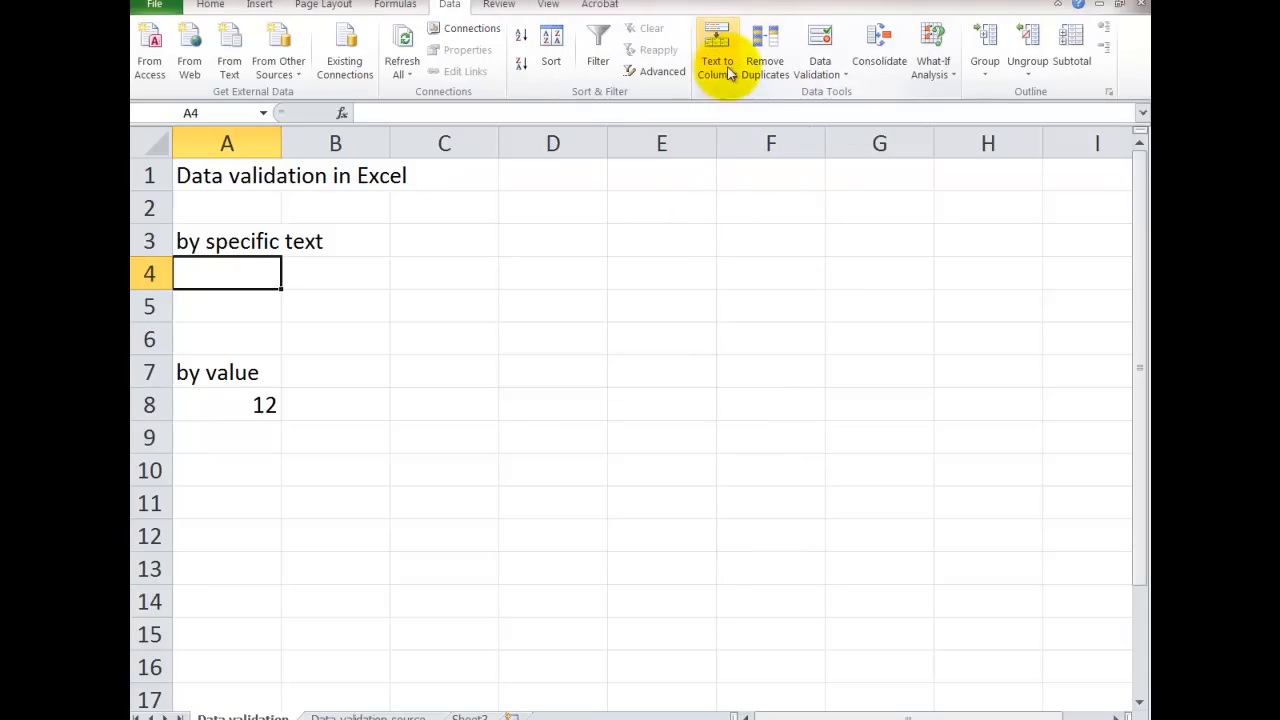
# - Restrict A4 to a list sourced from the Sunday–Saturday cells A1:A7 on the source sheet
pyautogui.click(820, 44)
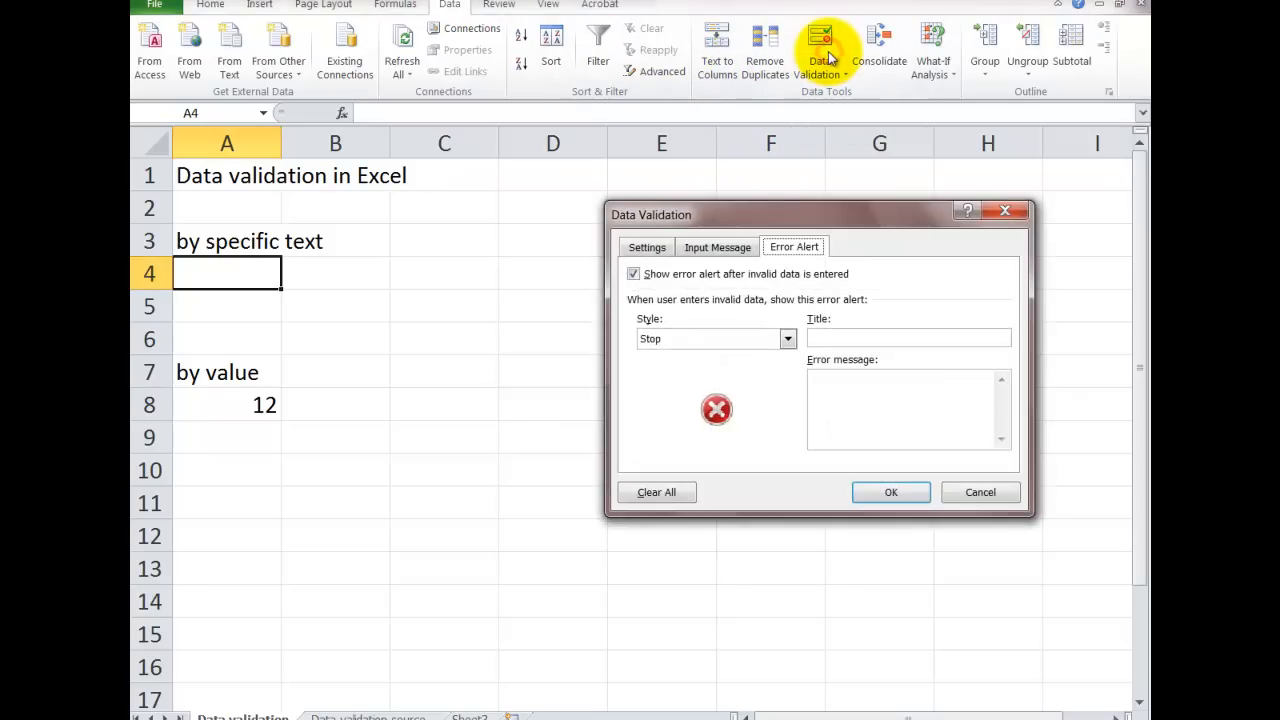
pyautogui.click(648, 248)
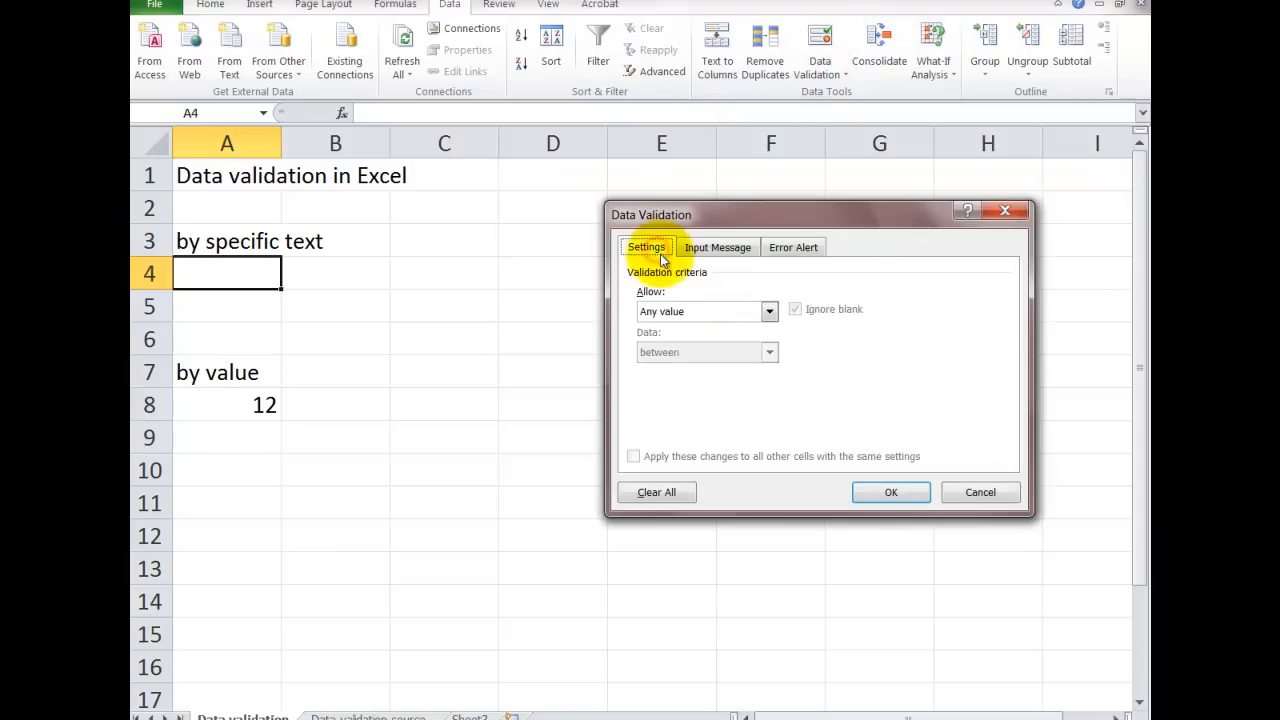
pyautogui.click(768, 312)
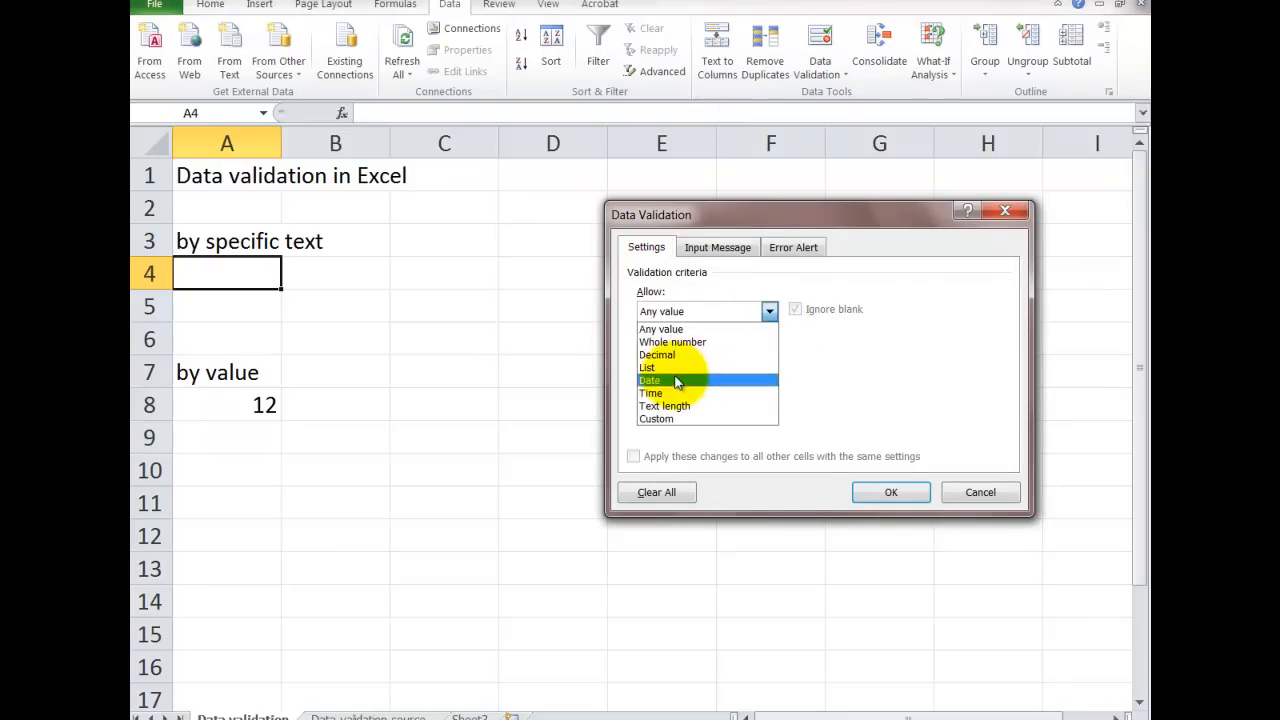
pyautogui.click(648, 368)
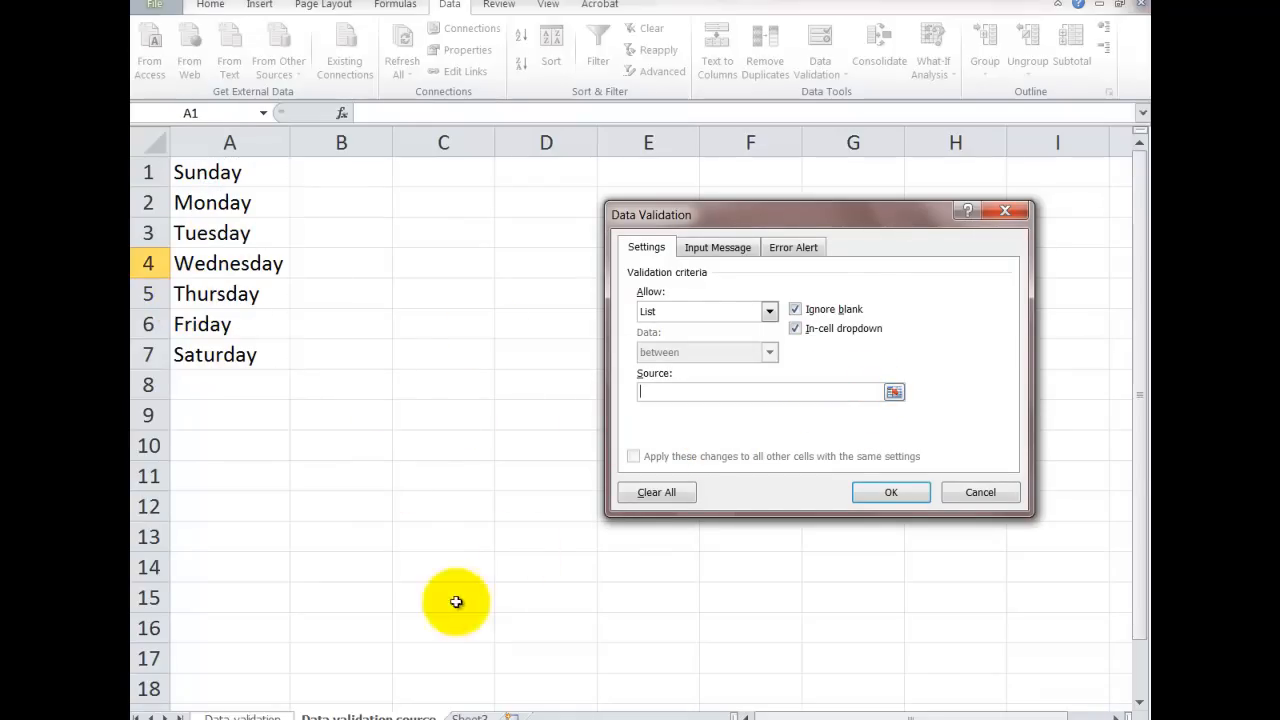
pyautogui.moveTo(228, 172); pyautogui.dragTo(228, 232)
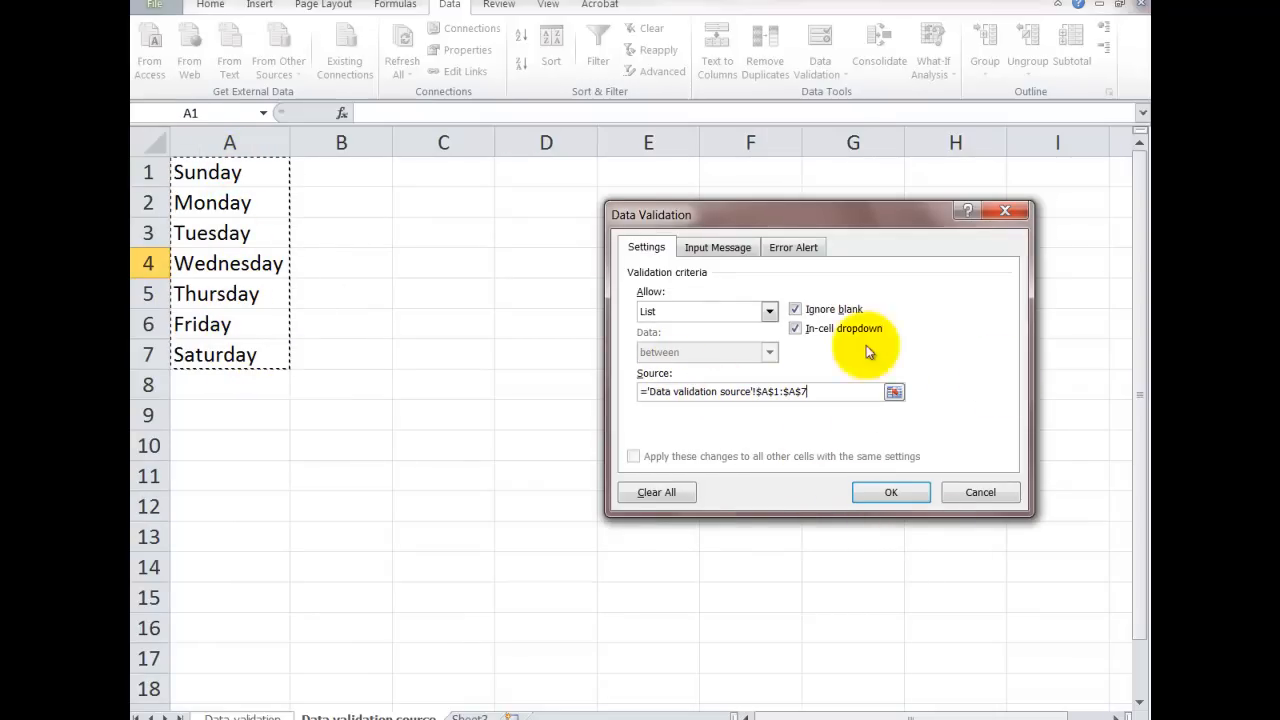
pyautogui.click(792, 248)
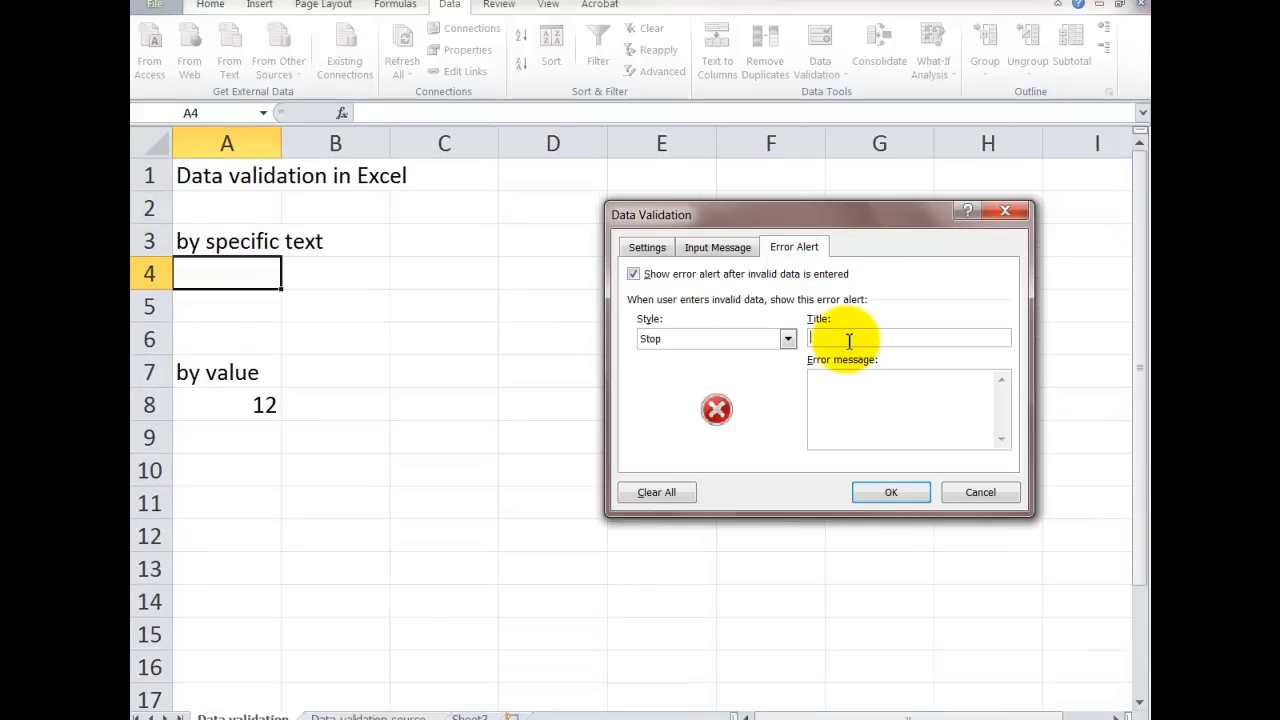
# - Add a stop alert titled 'Incorrect data' asking for a fully spelled out day, ie Sunday, and apply it
pyautogui.write('Incorrect data')
pyautogui.click(910, 410)
pyautogui.write('Please enter as a')
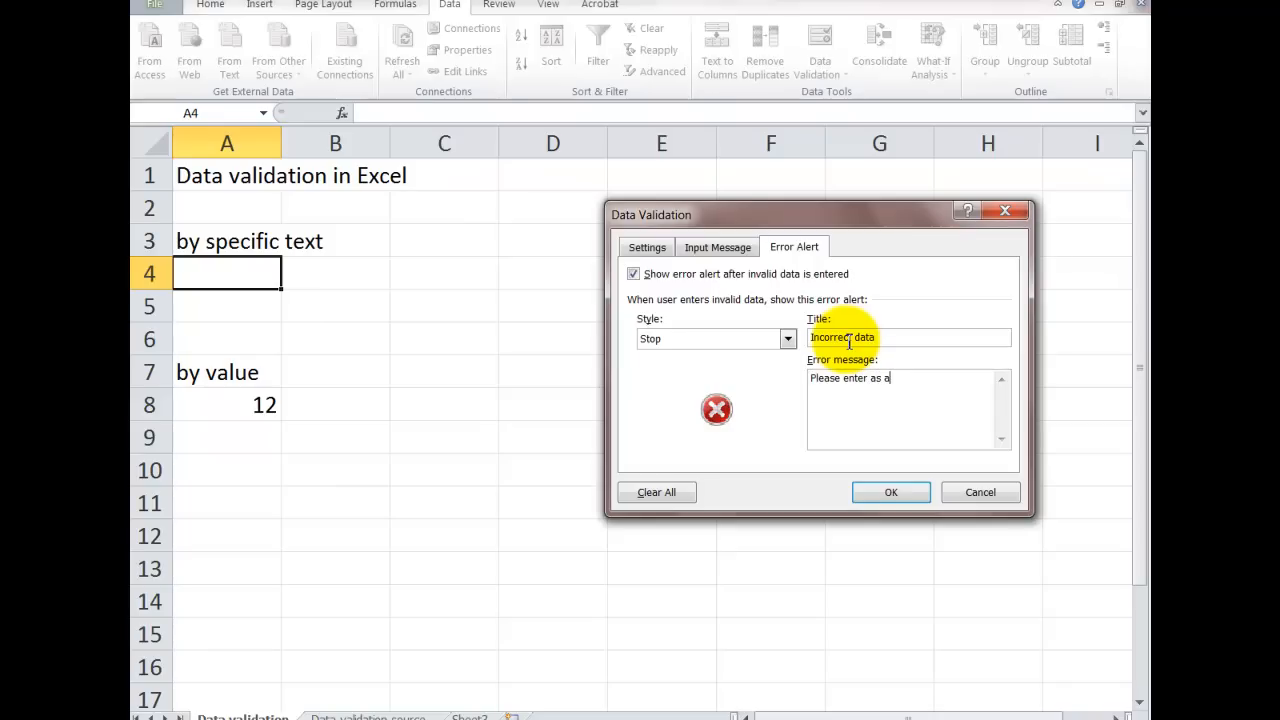
pyautogui.write('fully spelled')
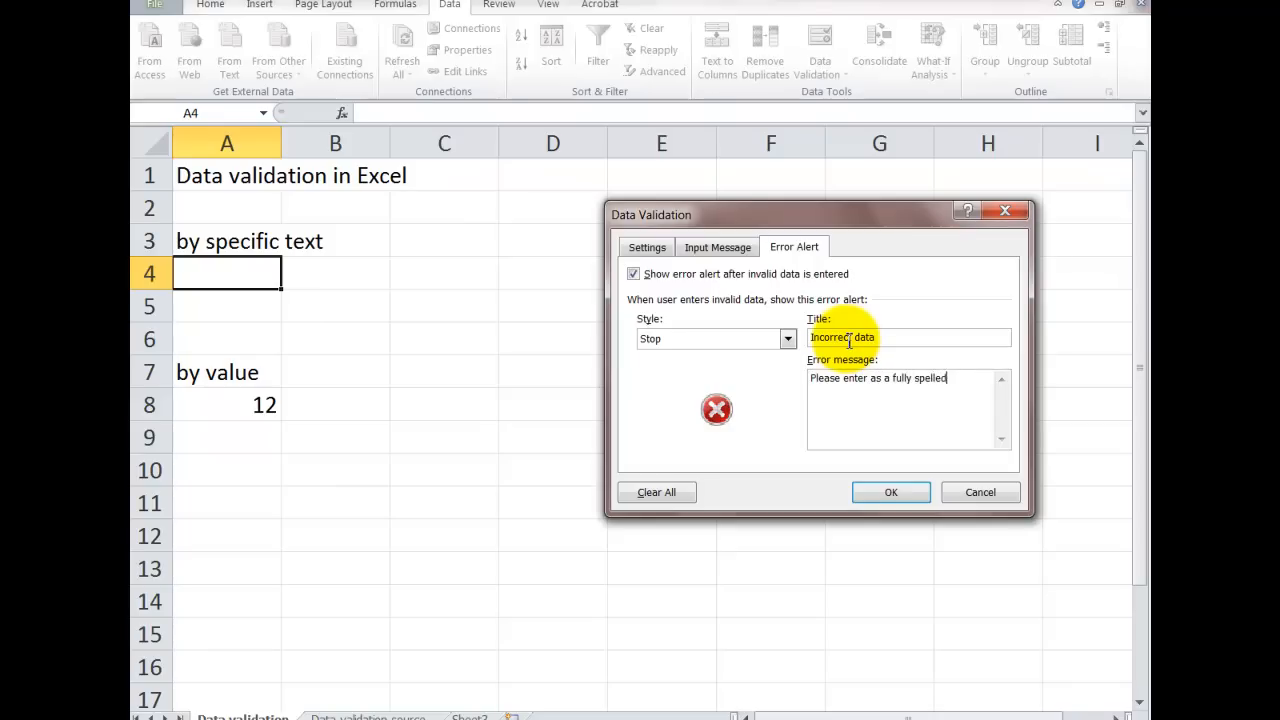
pyautogui.write('out day of the week, ie')
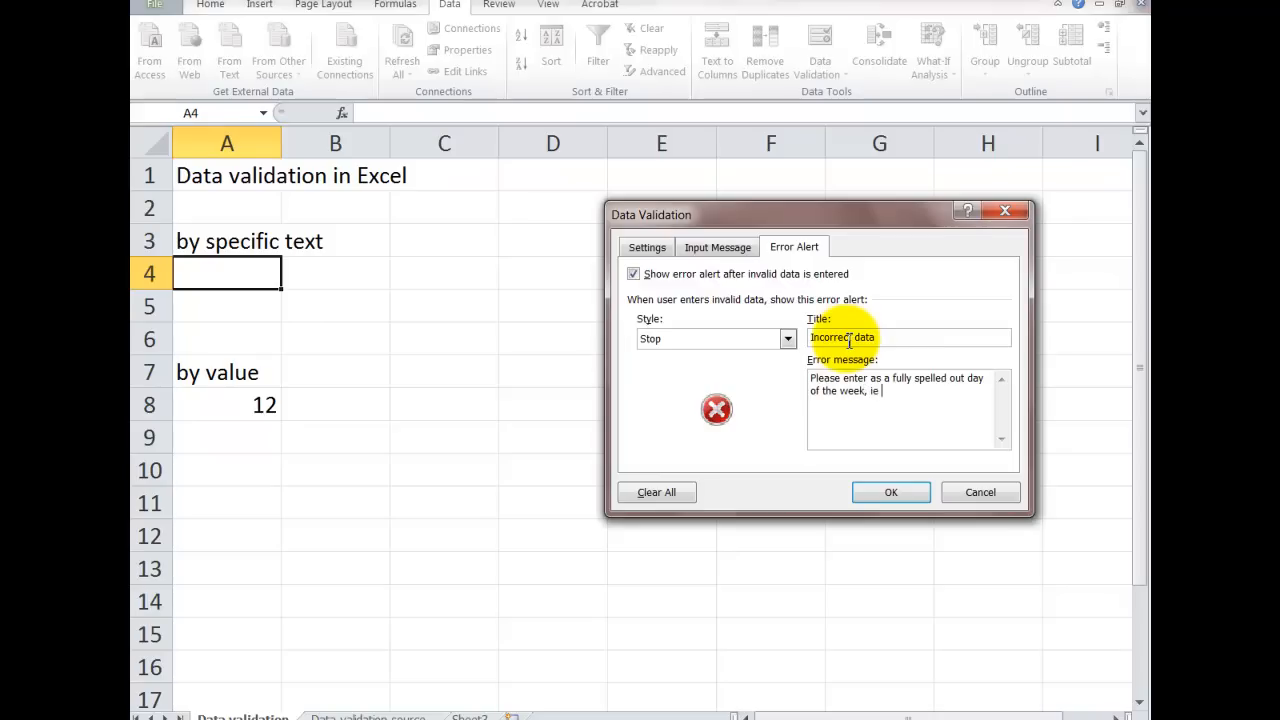
pyautogui.write('Sunday')
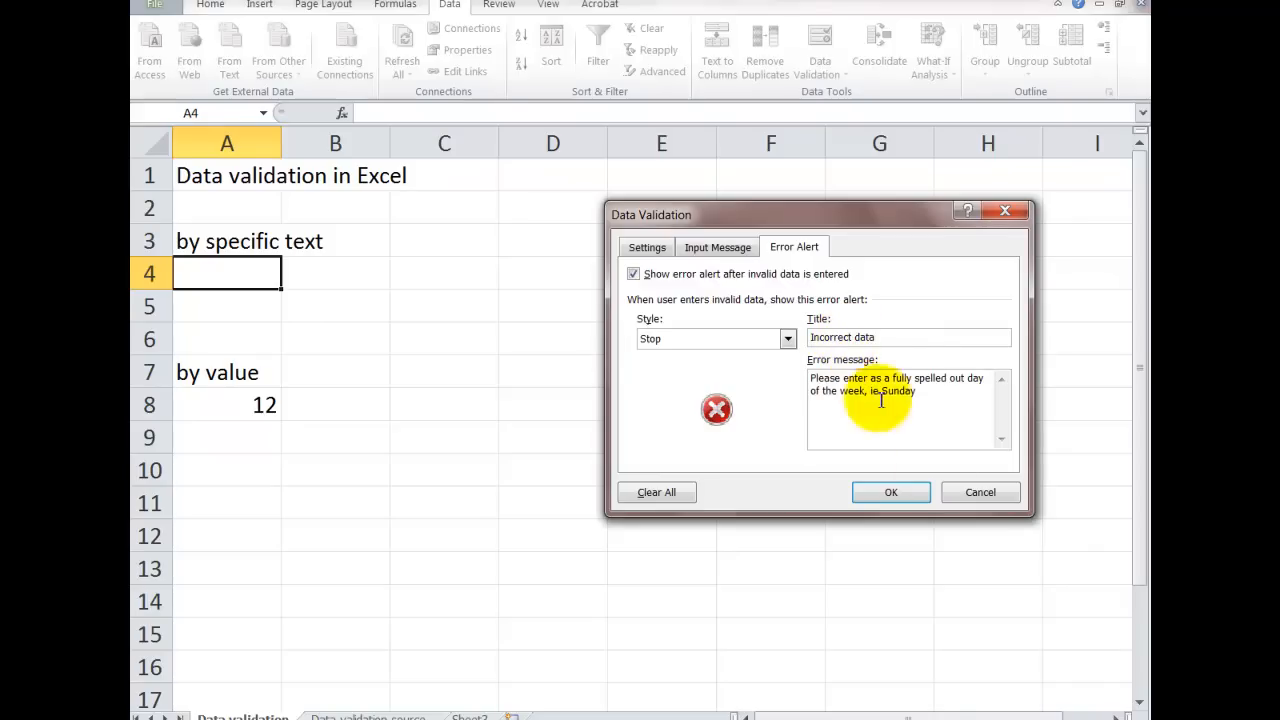
pyautogui.moveTo(976, 644)
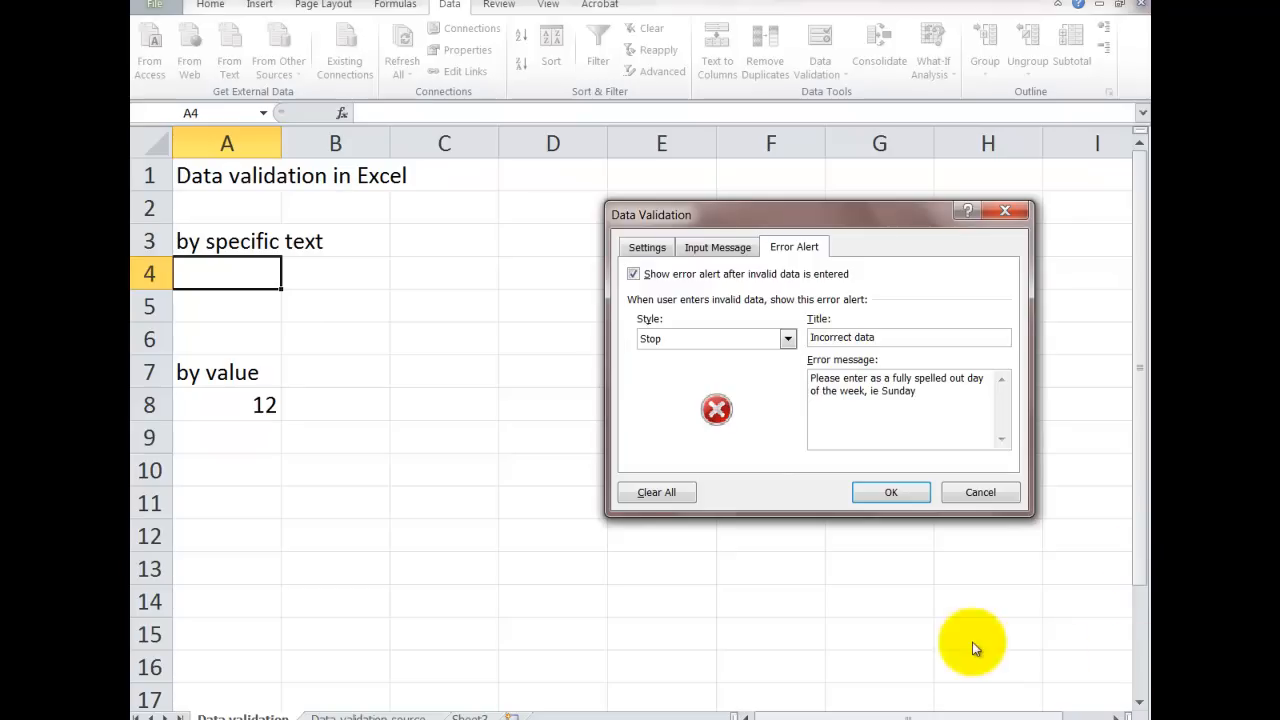
pyautogui.click(890, 492)
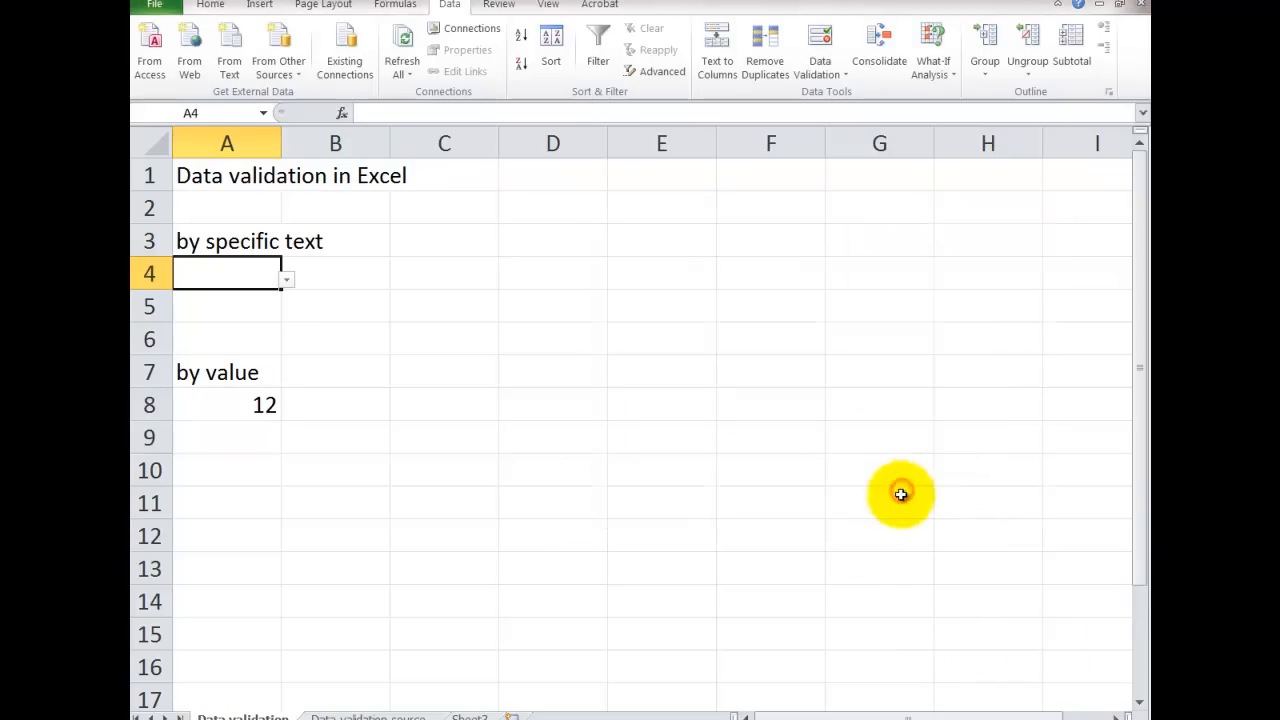
# - Enter the misspelled day 'Frrodau' in A4 and dismiss the 'Incorrect data' alert
pyautogui.click(286, 278)
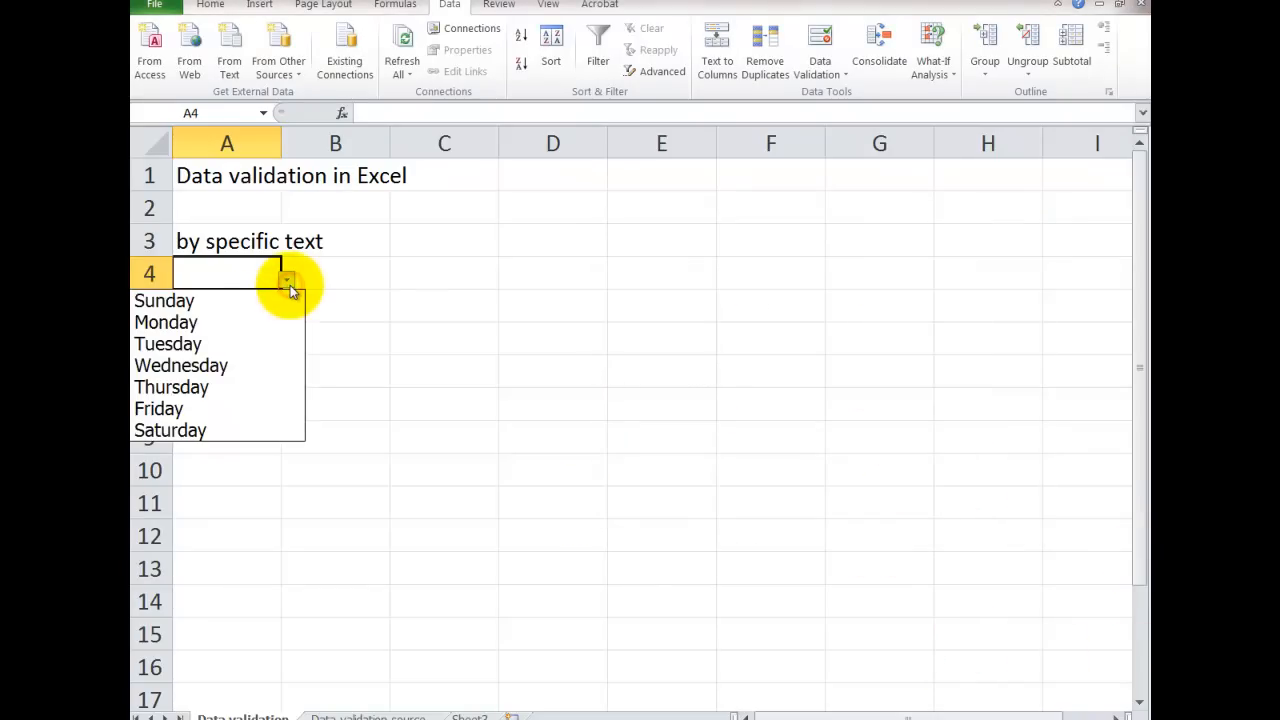
pyautogui.moveTo(230, 388)
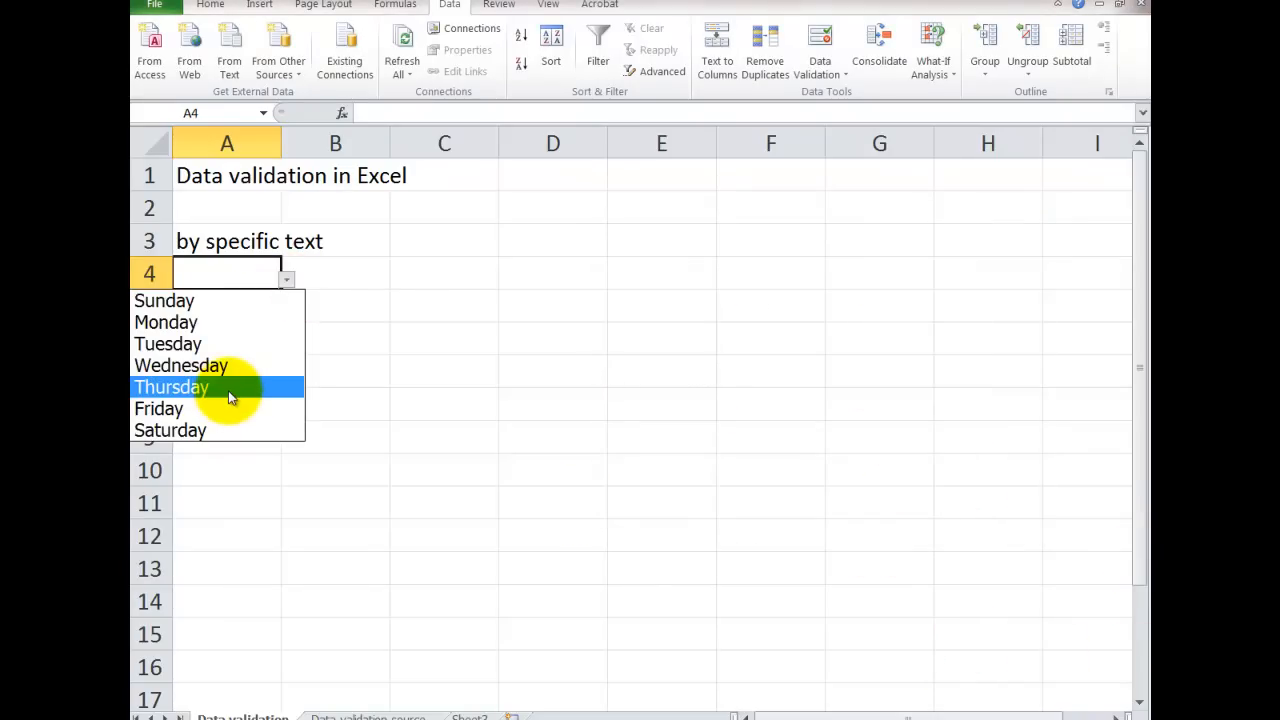
pyautogui.moveTo(164, 300)
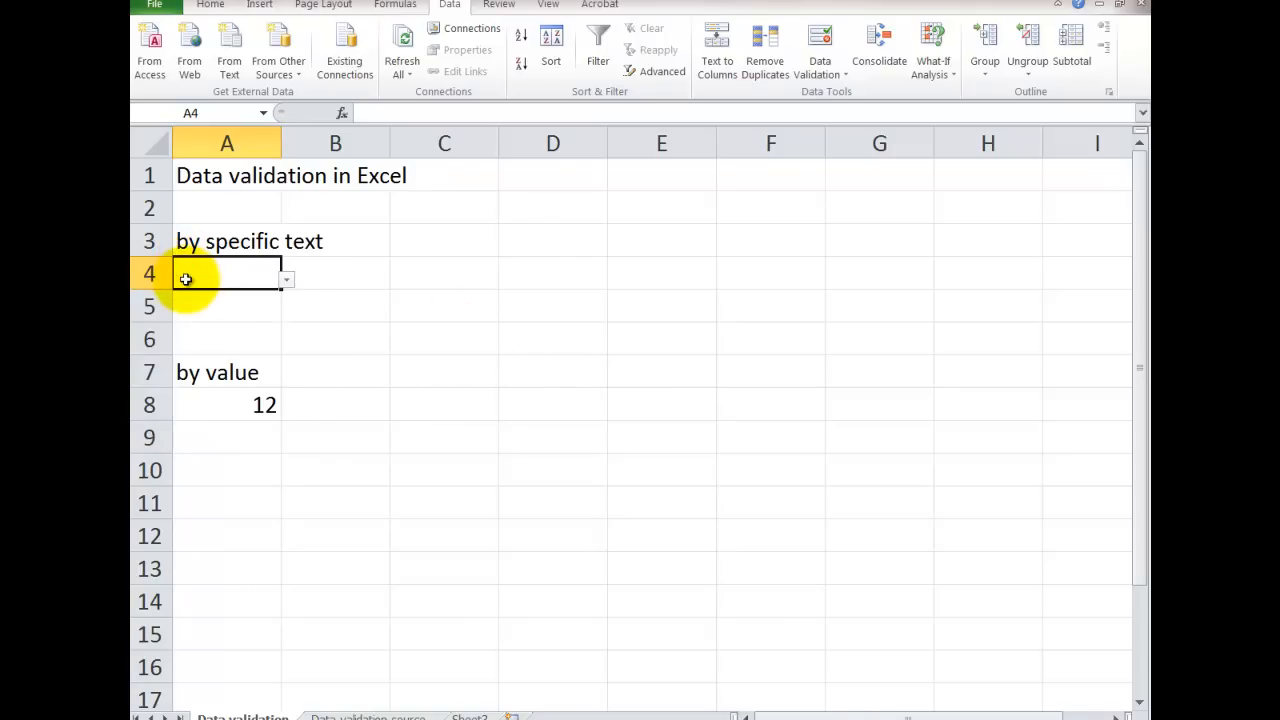
pyautogui.write('F')
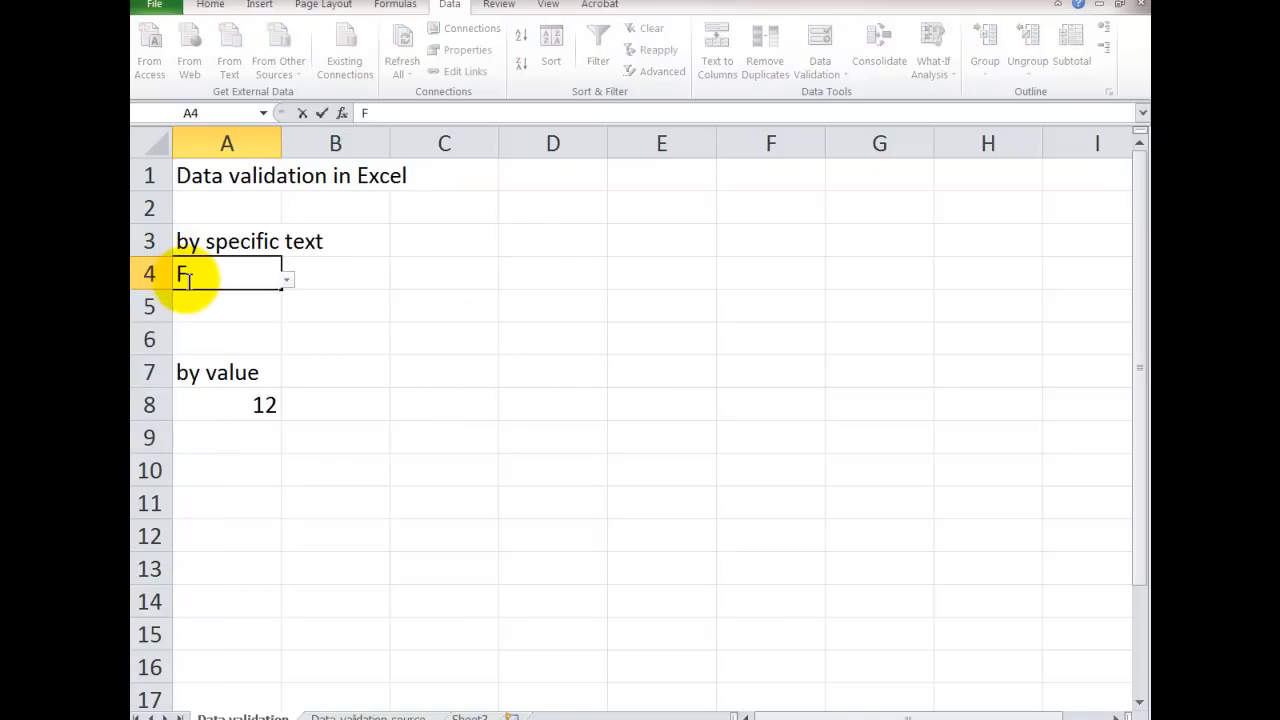
pyautogui.write('rrod')
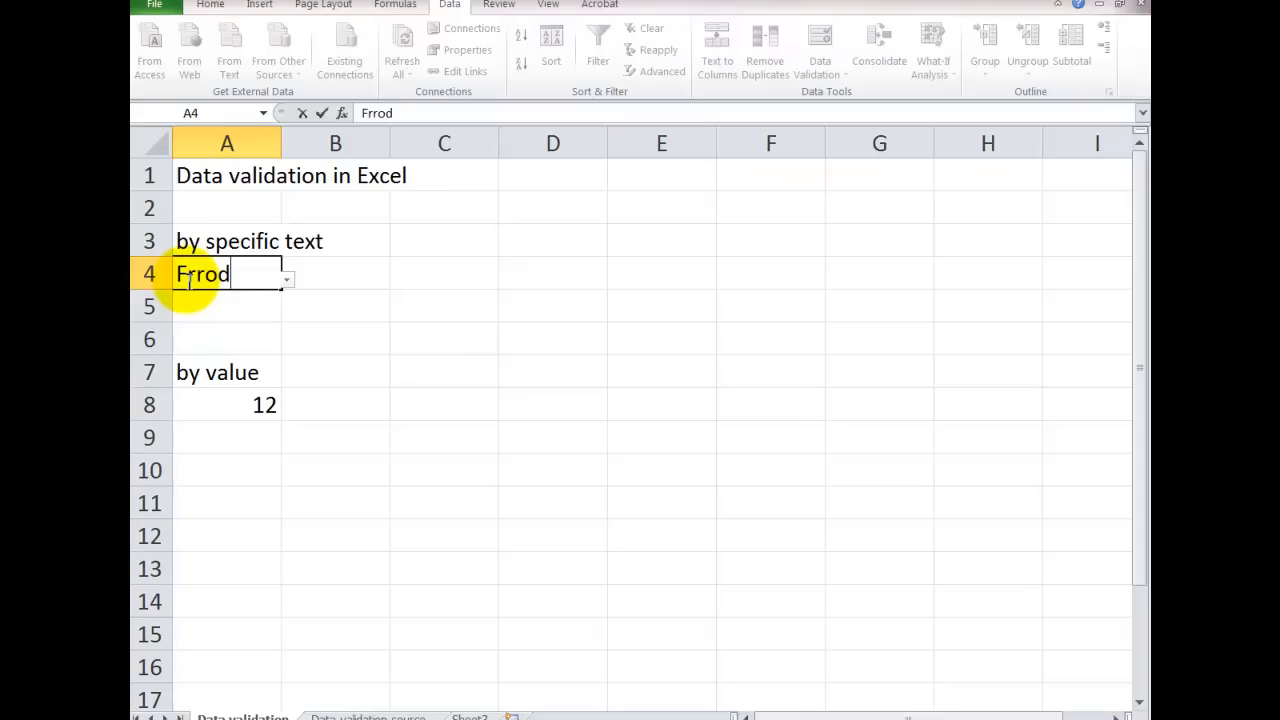
pyautogui.write('au')
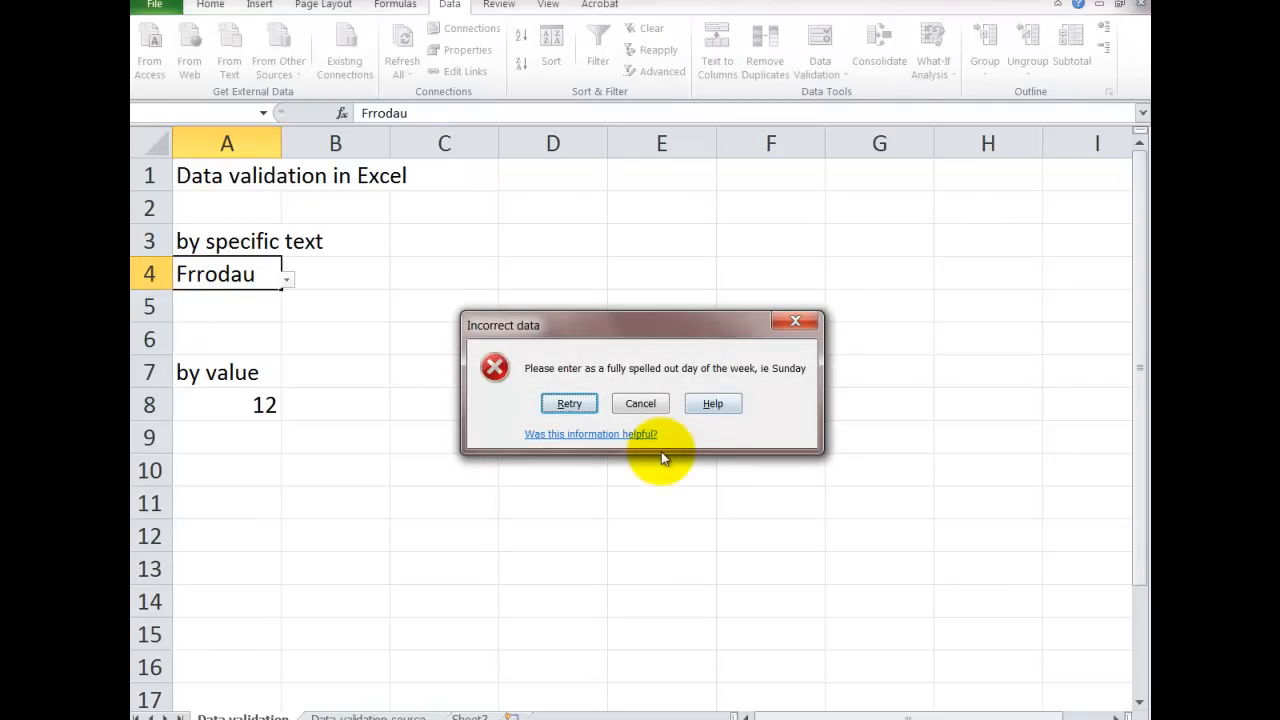
pyautogui.moveTo(676, 522)
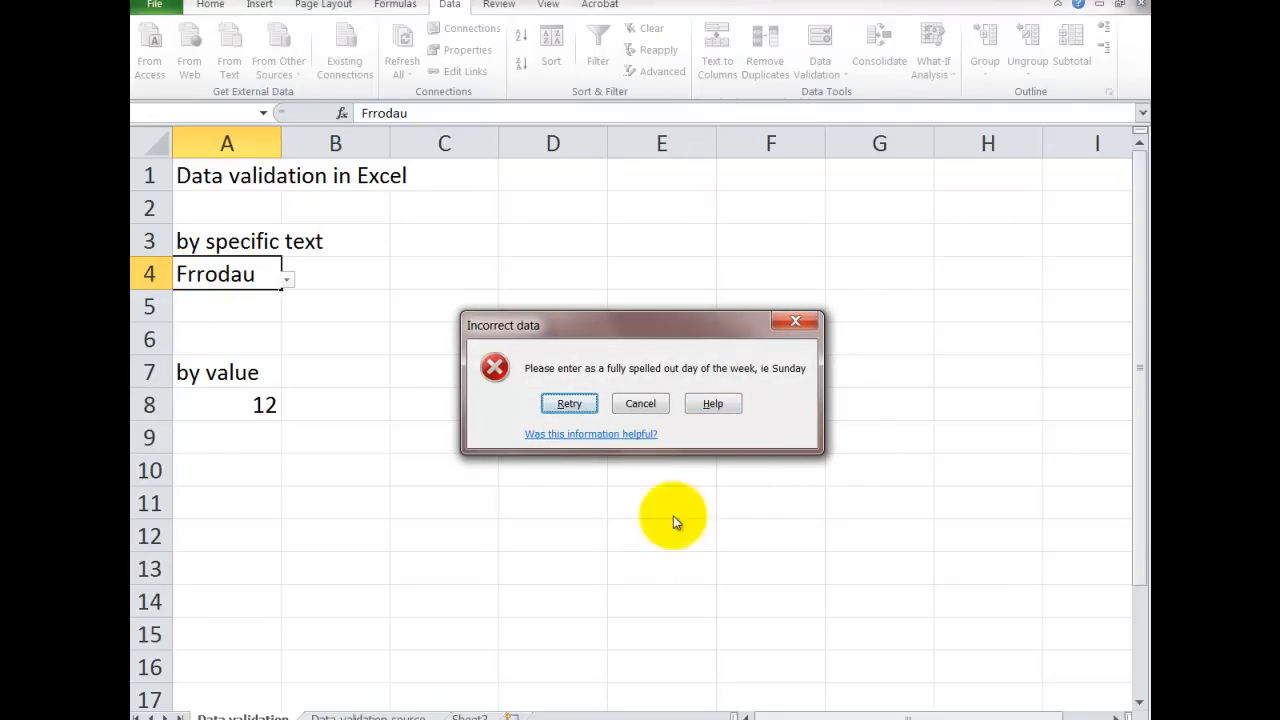
pyautogui.click(568, 404)
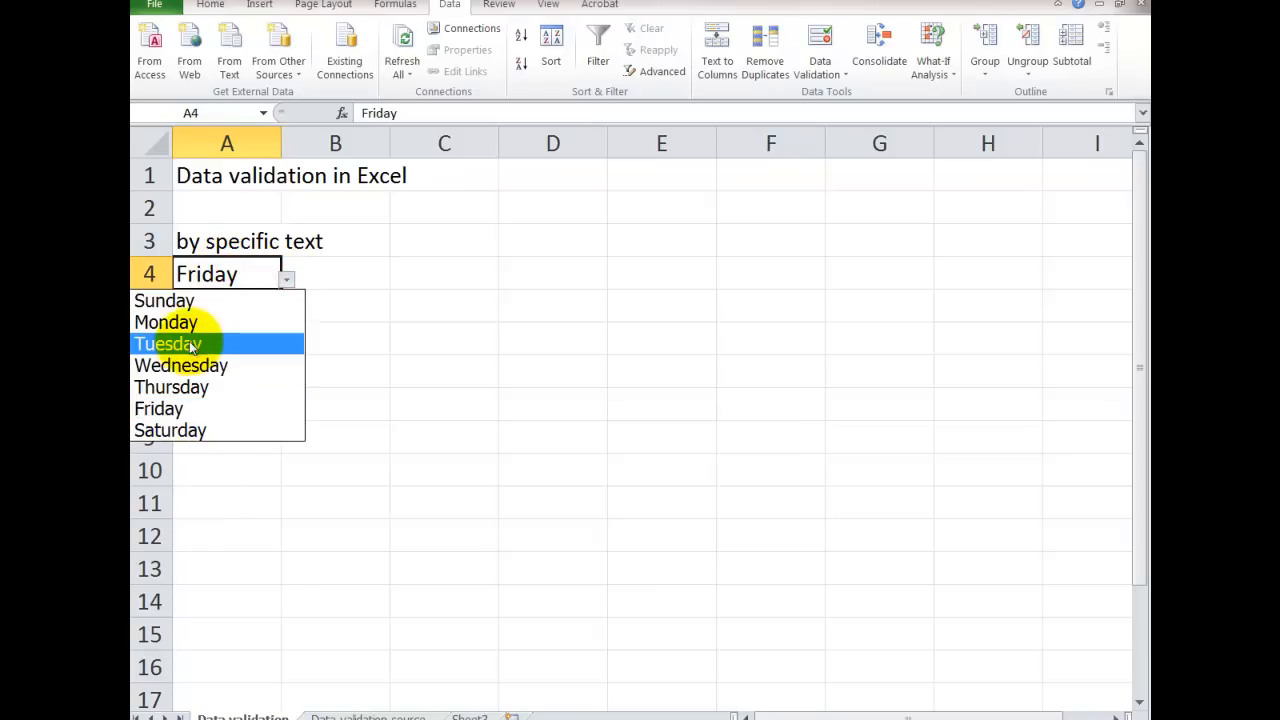
# - Fill A4 with Tuesday from its dropdown and switch to the weekday source sheet
pyautogui.click(168, 344)
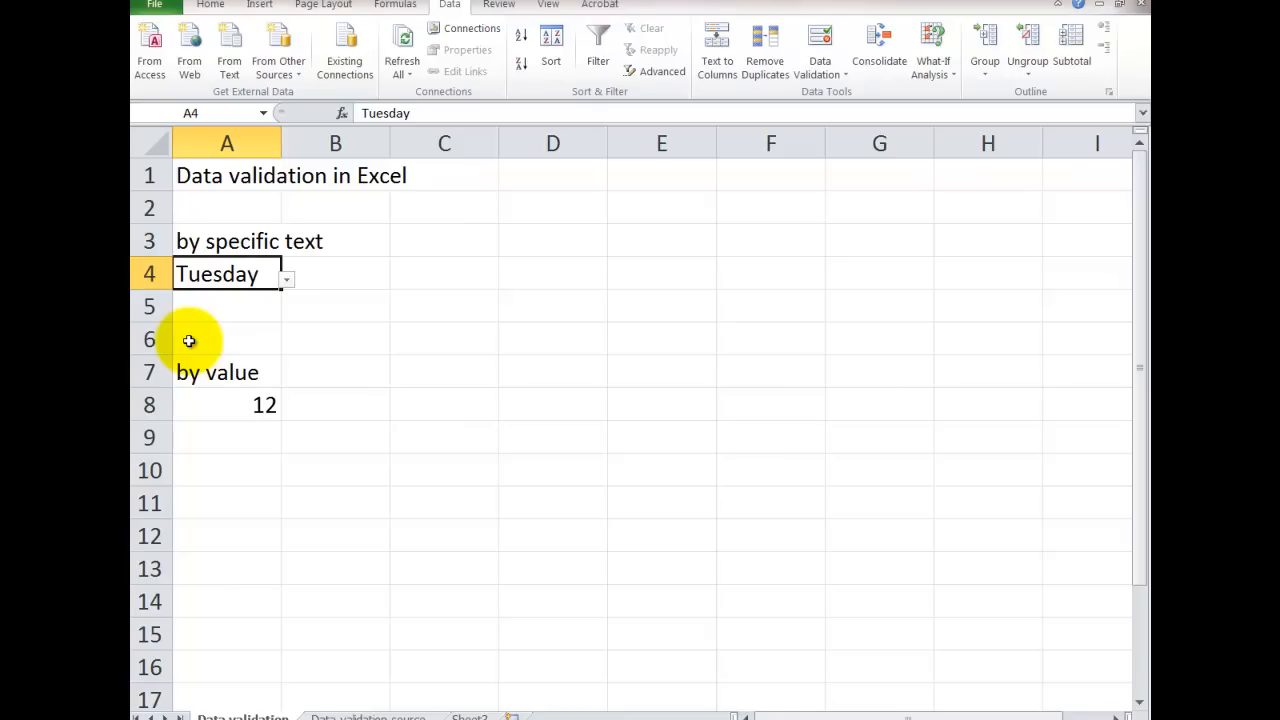
pyautogui.click(368, 716)
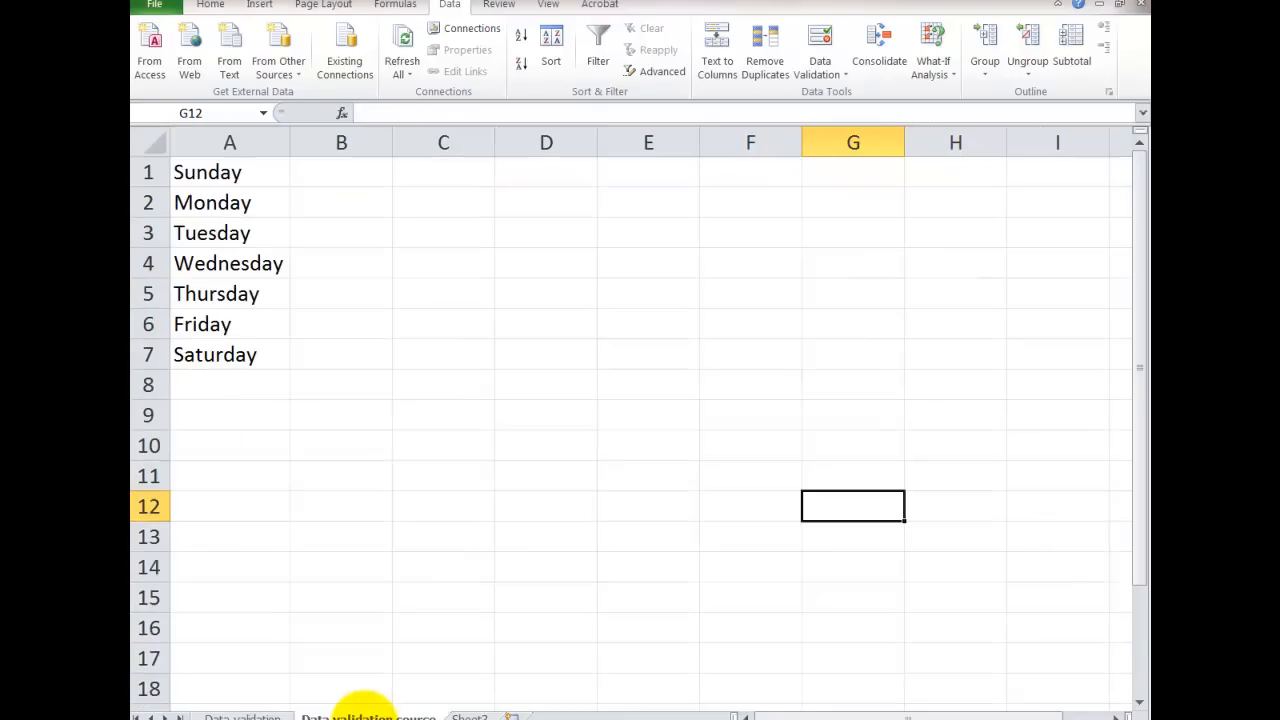
pyautogui.moveTo(428, 688)
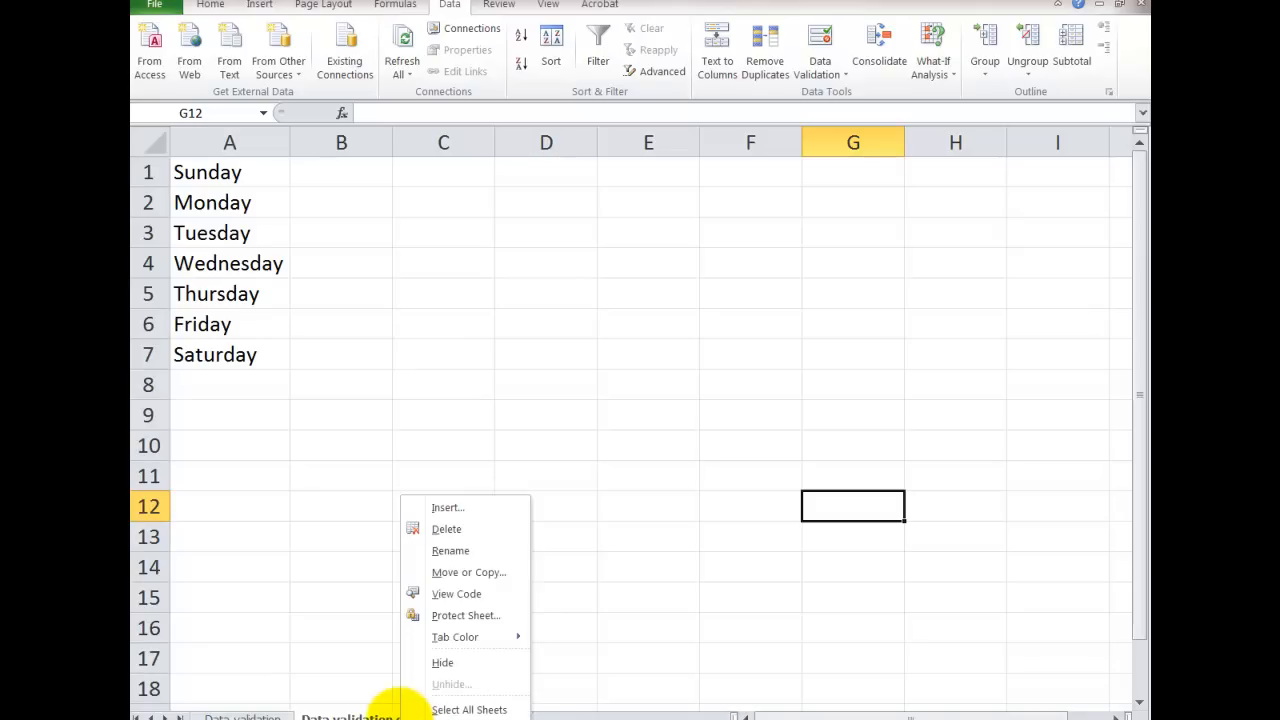
pyautogui.moveTo(848, 622)
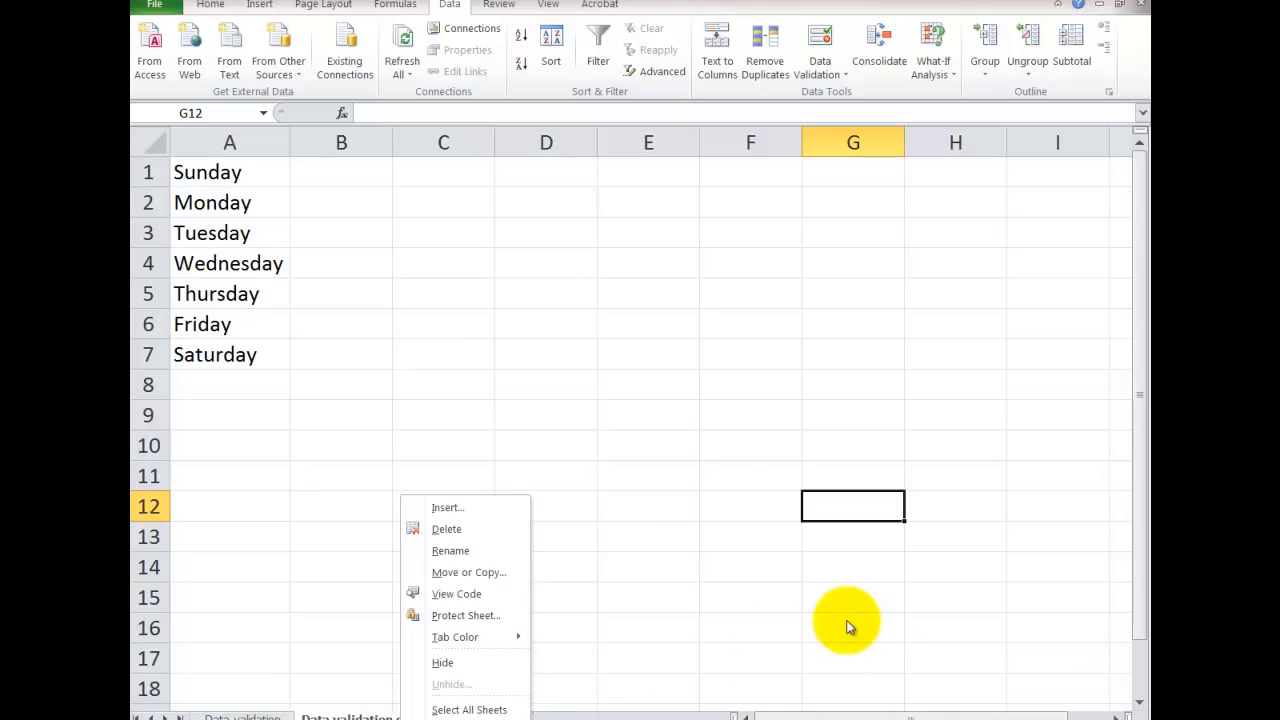
pyautogui.moveTo(642, 590)
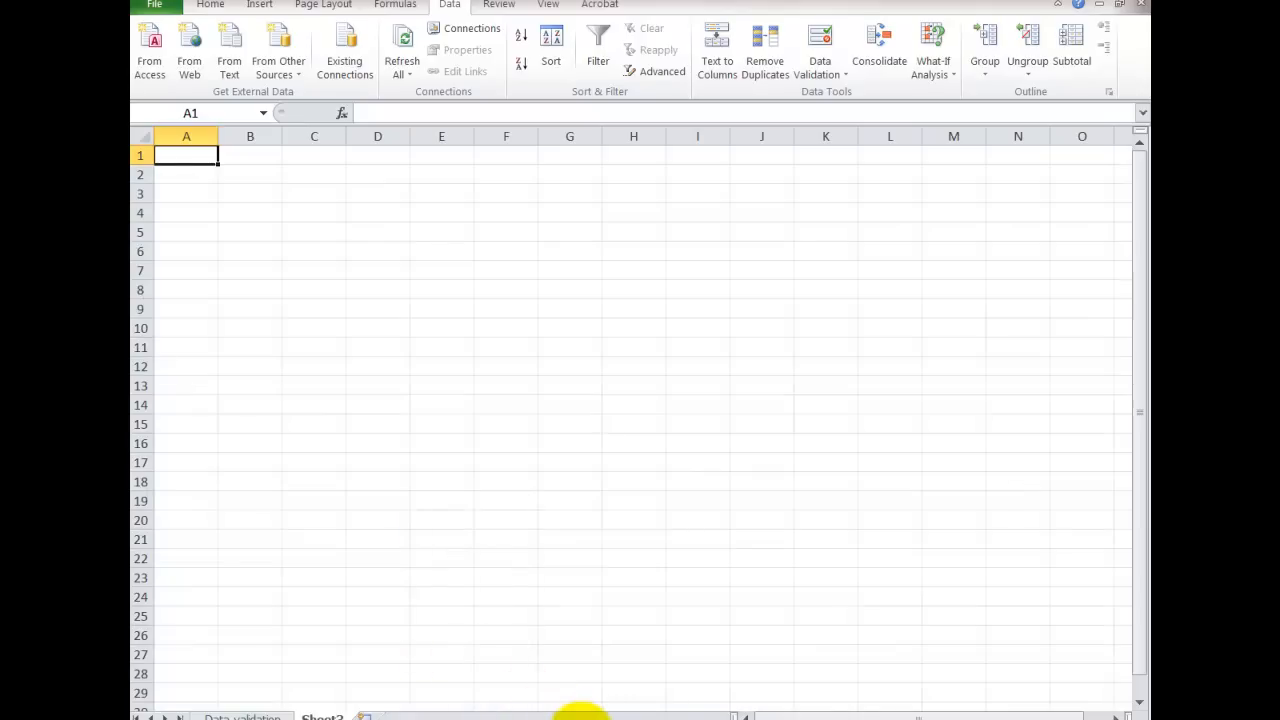
# - Return to the Data validation sheet after hiding the source sheet
pyautogui.click(244, 716)
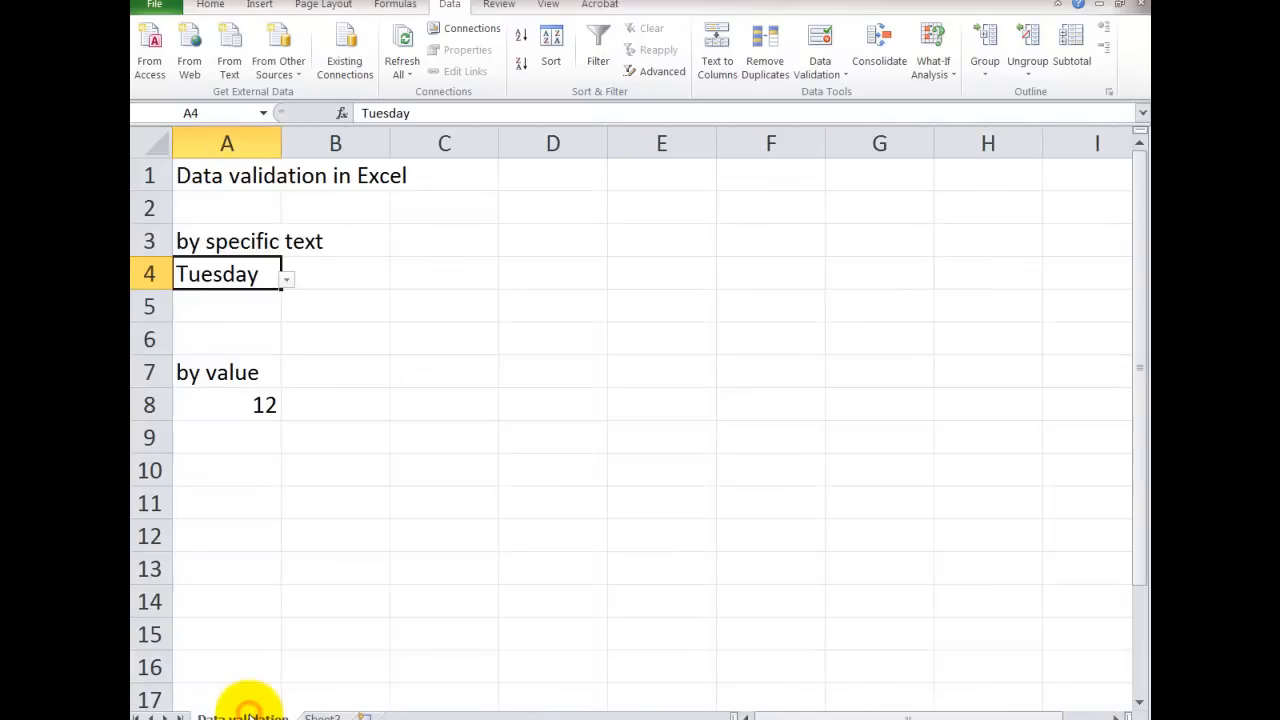